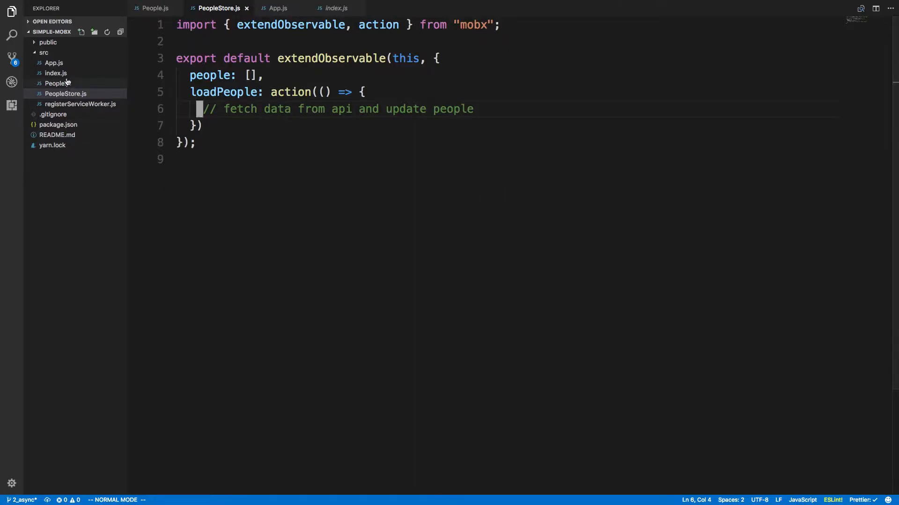
Review index.js rendering App into the root element and check where App is imported from
left_click(56, 73)
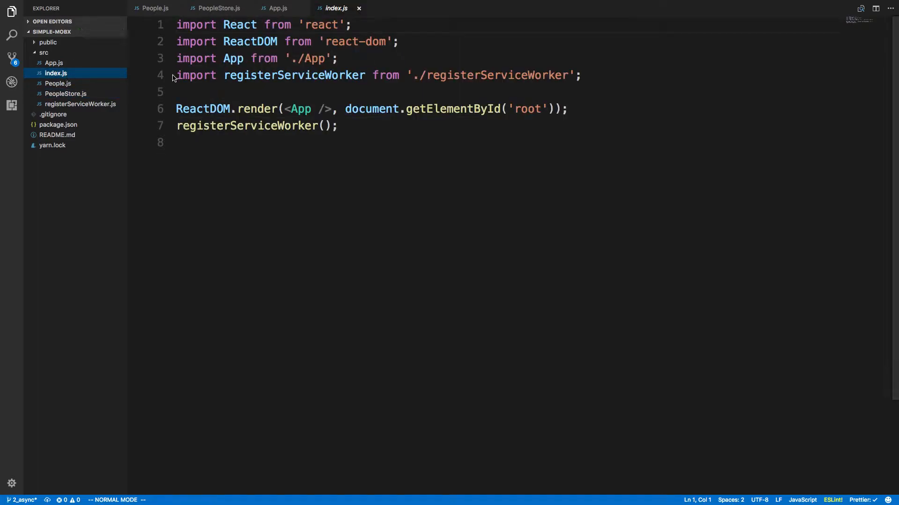
mouse_move(376, 184)
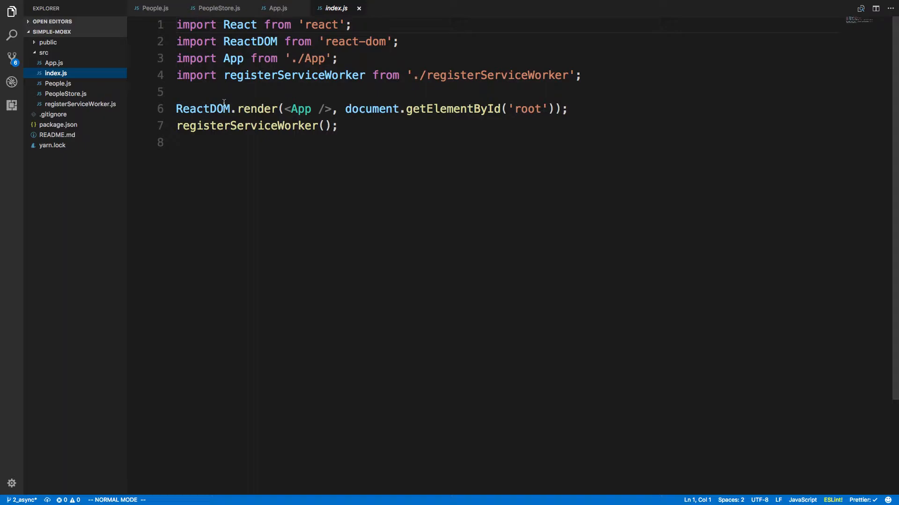
mouse_move(299, 109)
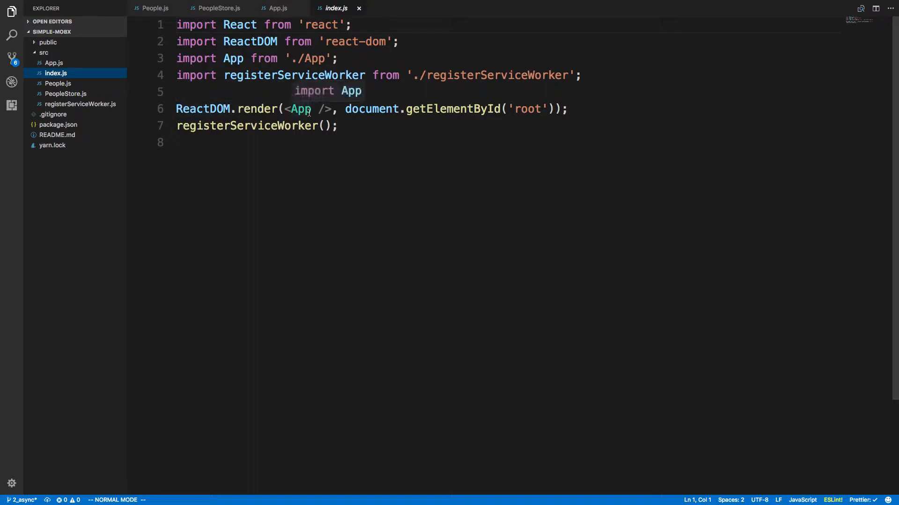
left_click(278, 8)
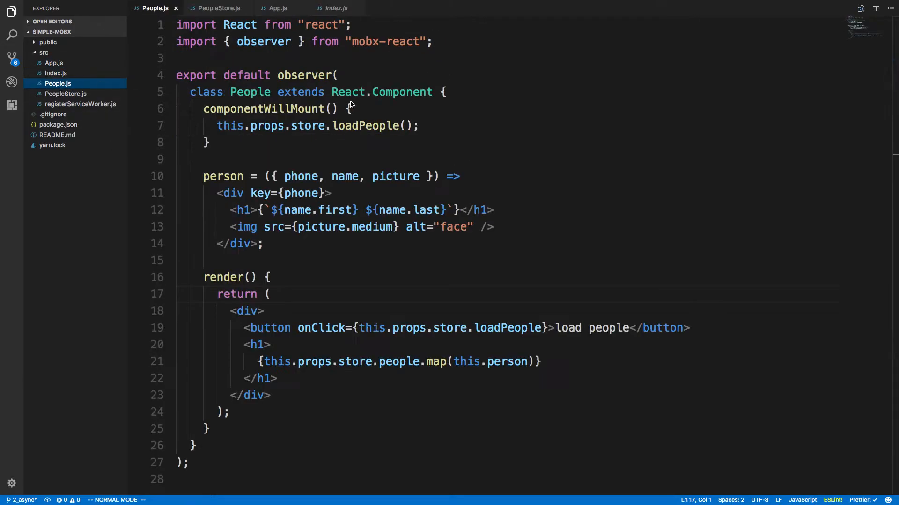
Delete the h1 lines wrapping this.props.store.people.map(this.person) in People.js render
scroll("down", 3)
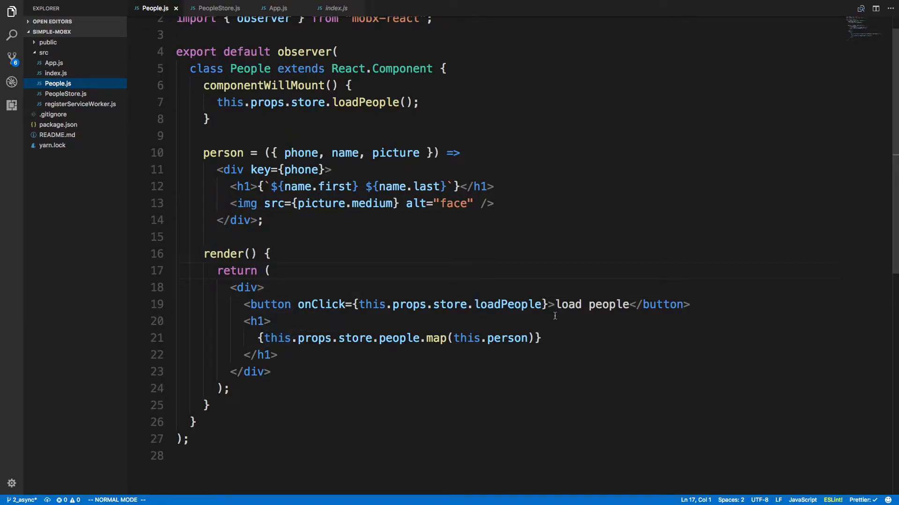
mouse_move(520, 304)
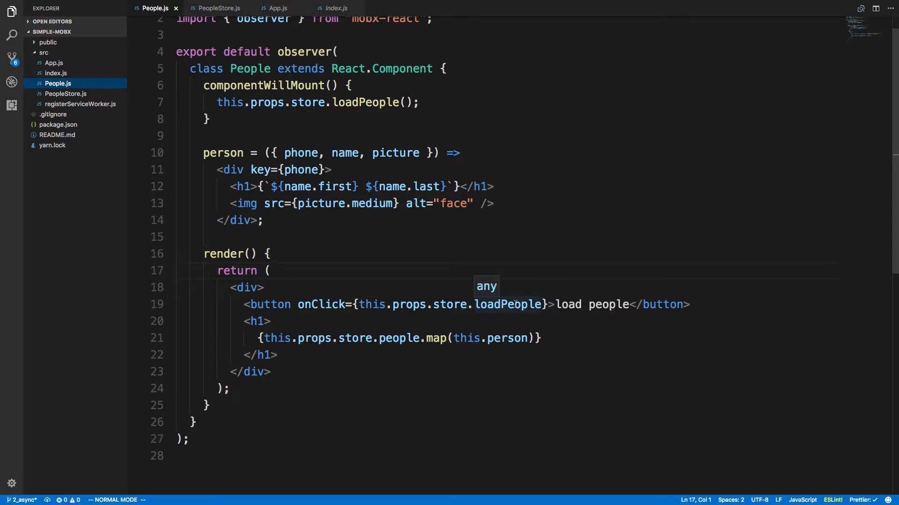
mouse_move(502, 324)
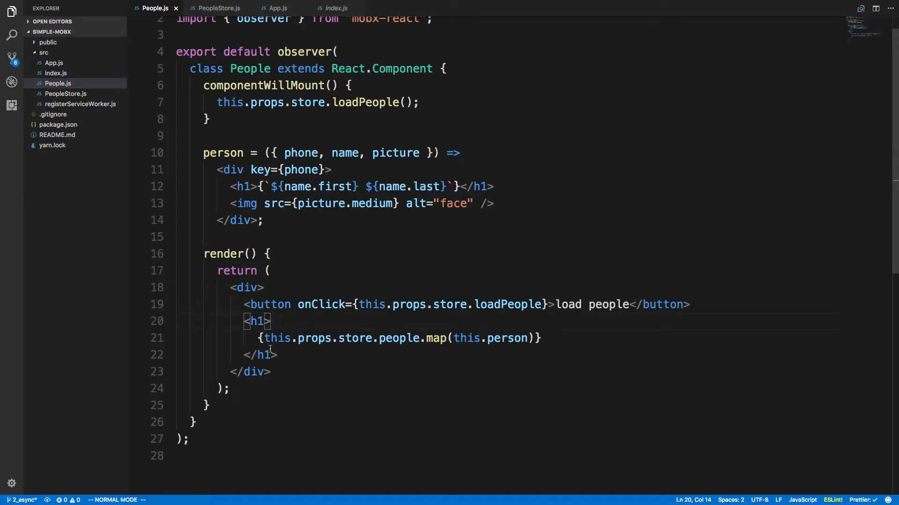
key("d")
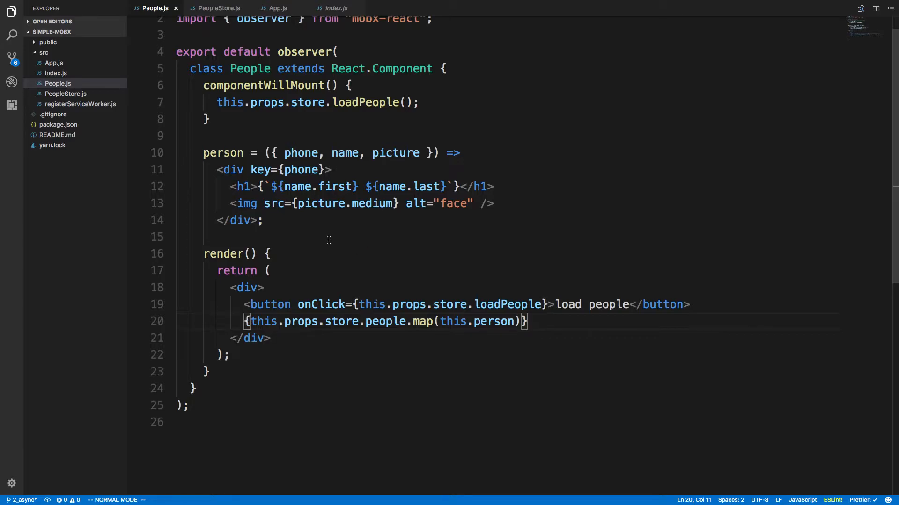
mouse_move(458, 199)
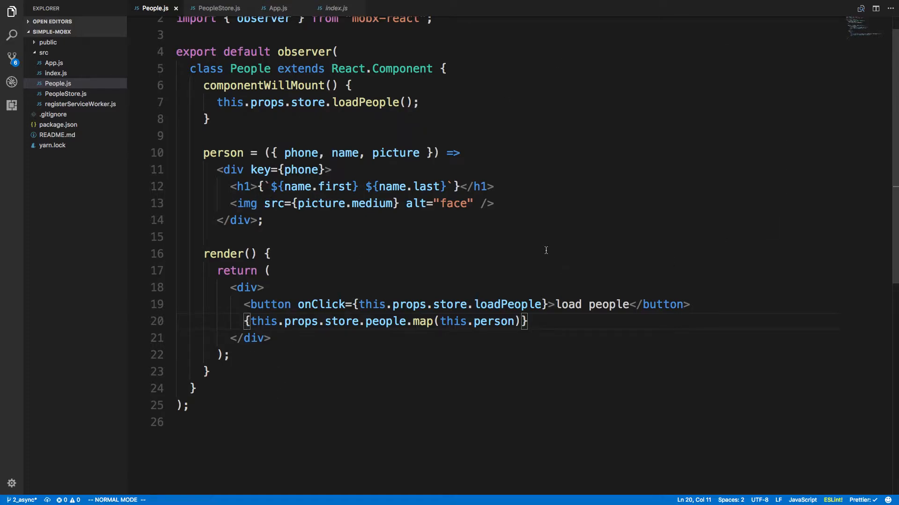
Add a blank line below loadPeople's fetch comment and check People.js's load people button
left_click(219, 8)
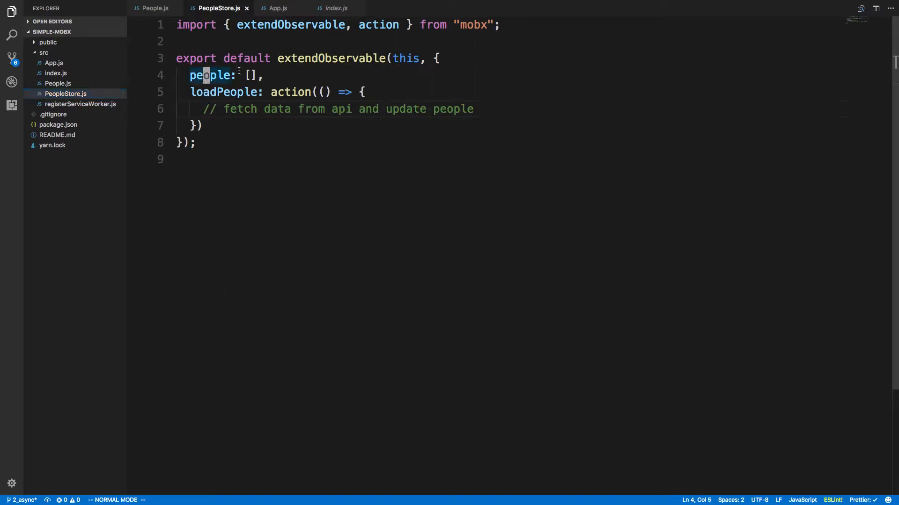
mouse_move(210, 75)
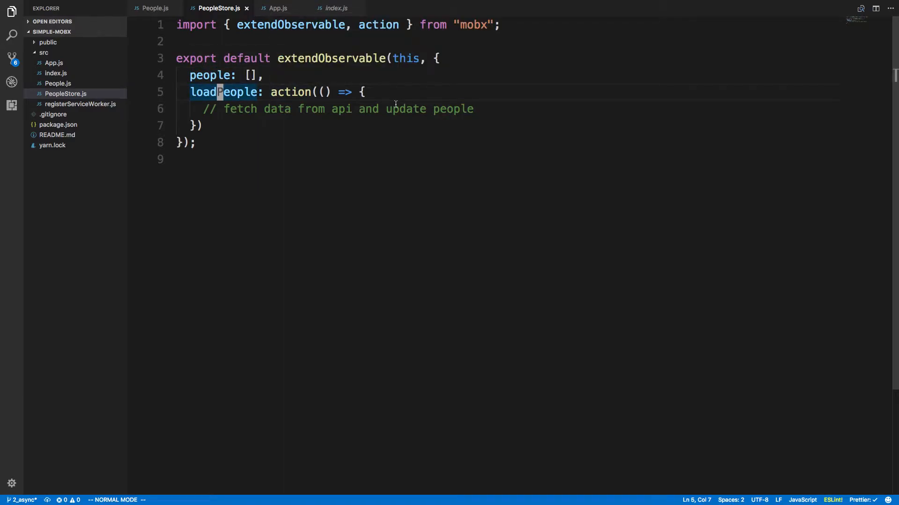
mouse_move(387, 108)
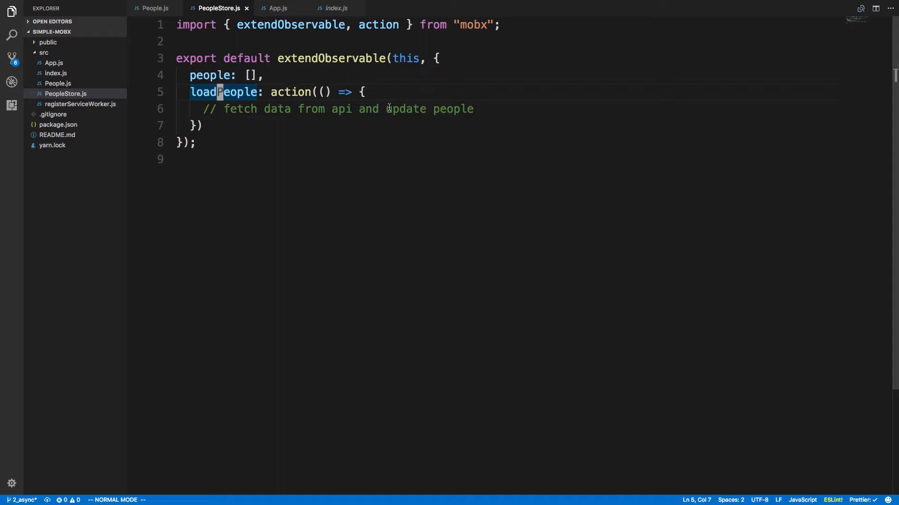
mouse_move(512, 143)
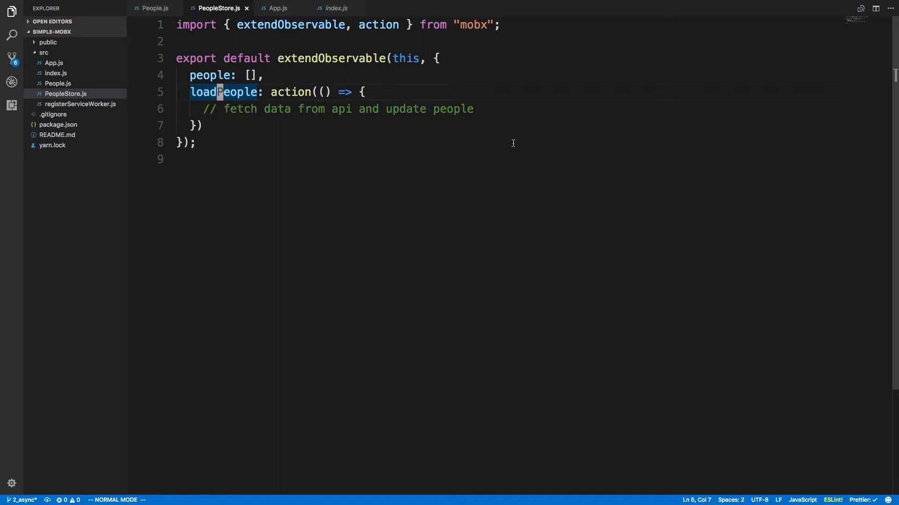
mouse_move(300, 81)
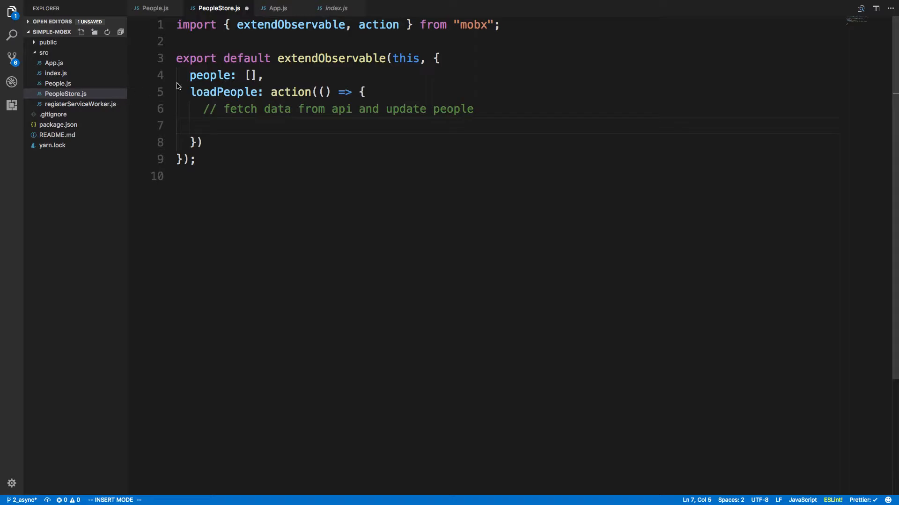
left_click(153, 8)
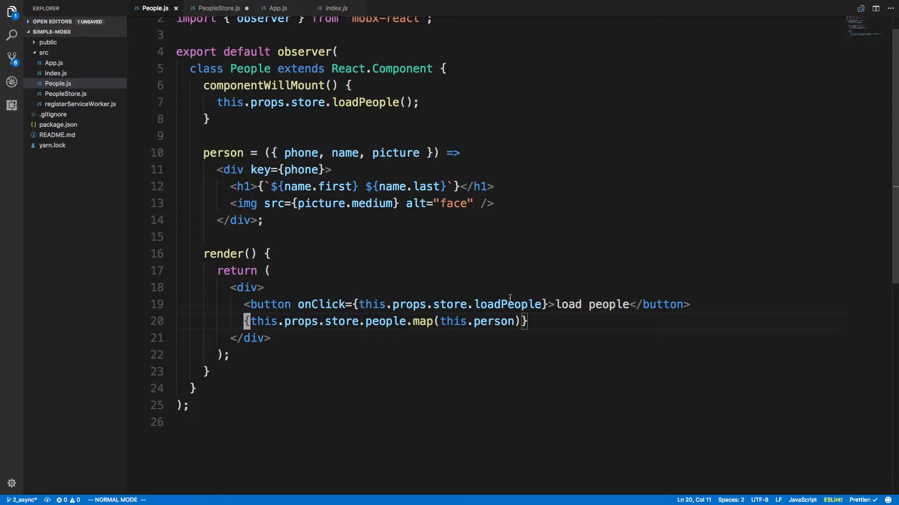
mouse_move(753, 101)
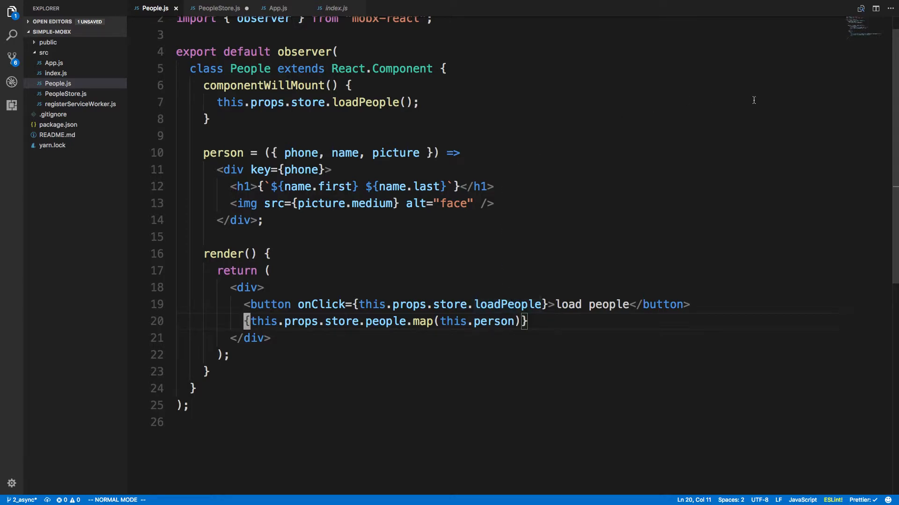
mouse_move(664, 149)
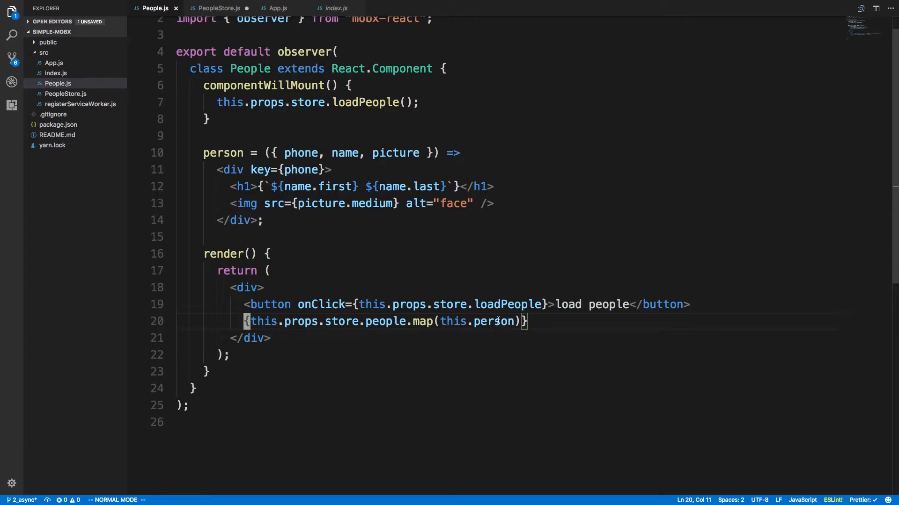
mouse_move(497, 321)
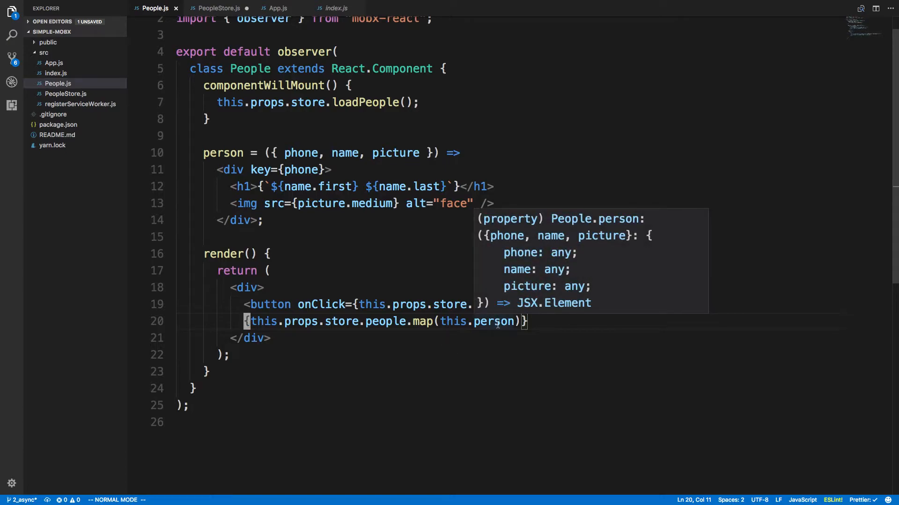
type("loadPeople}>load people</button>")
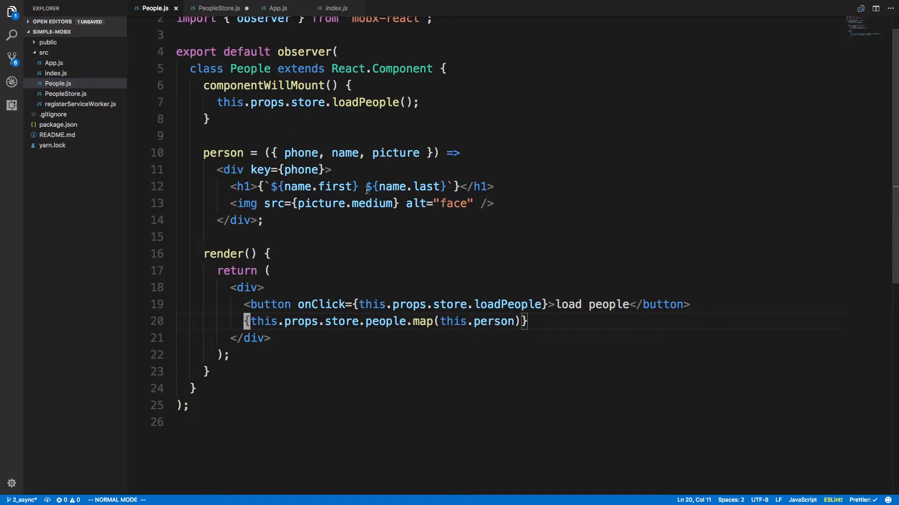
left_click(219, 8)
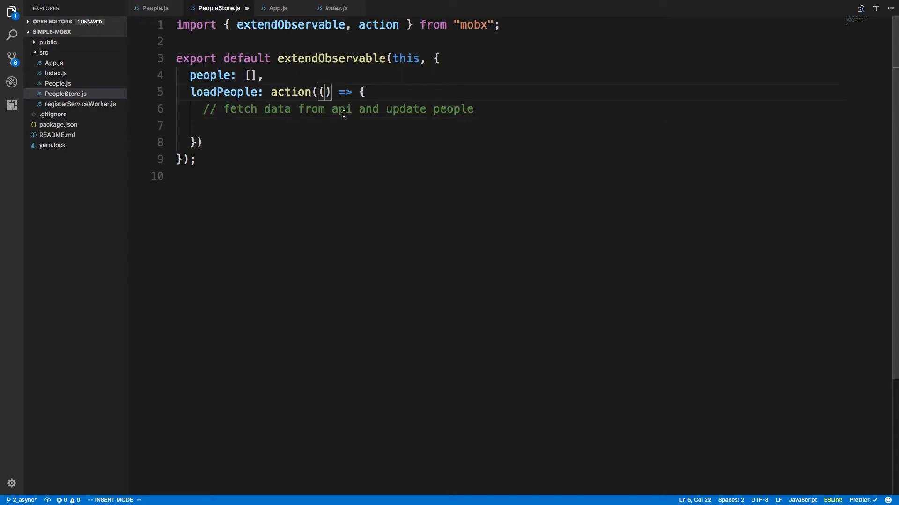
Make loadPeople async with const response = await fetch(''), then copy the randomuser URL
type("async")
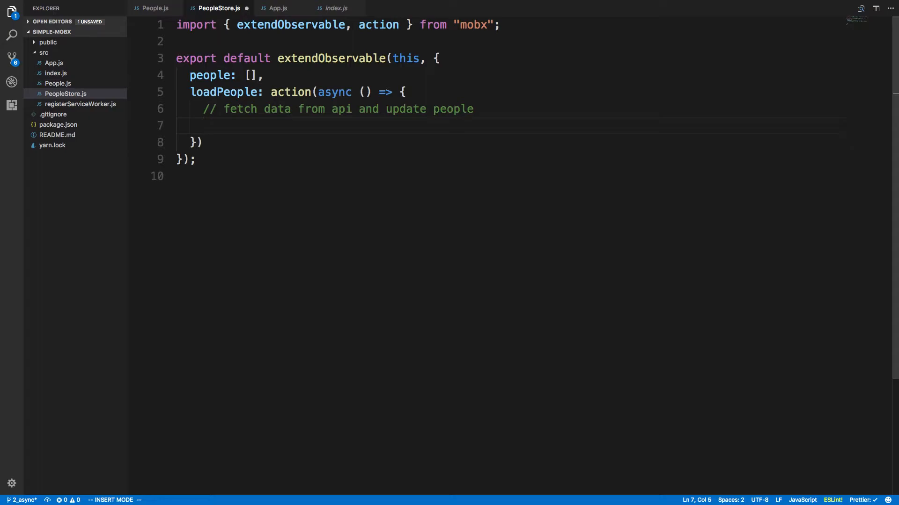
type("const response = awa")
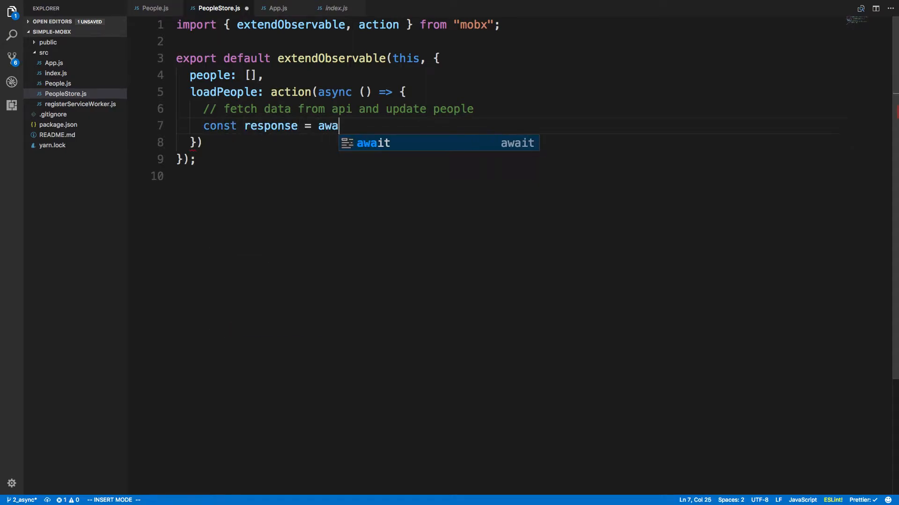
type("it fetch")
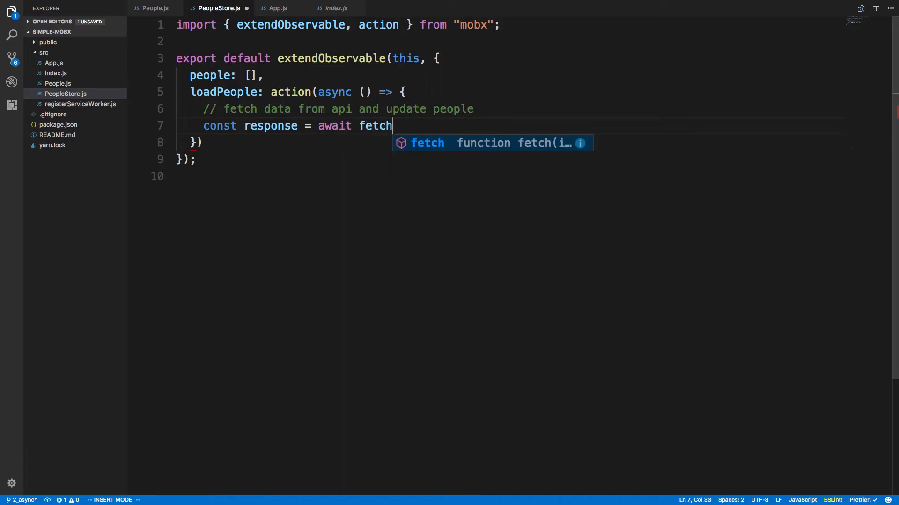
type("();")
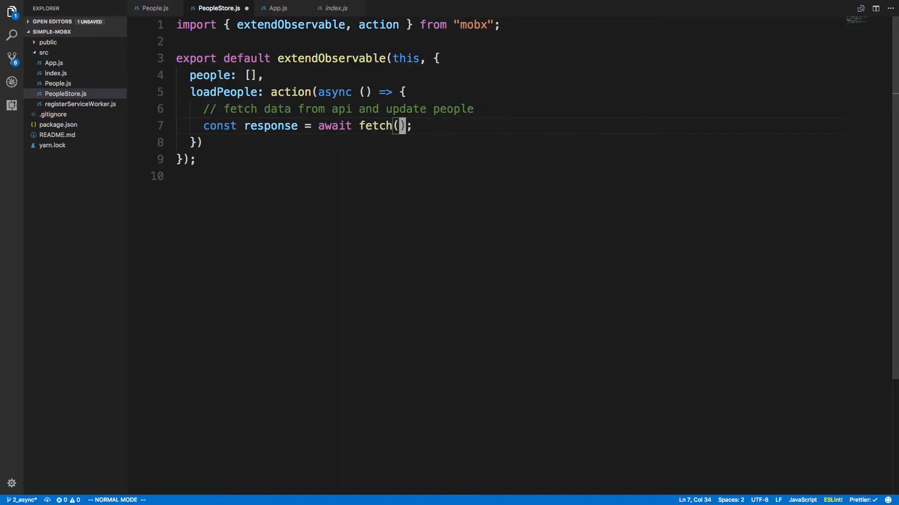
key("i")
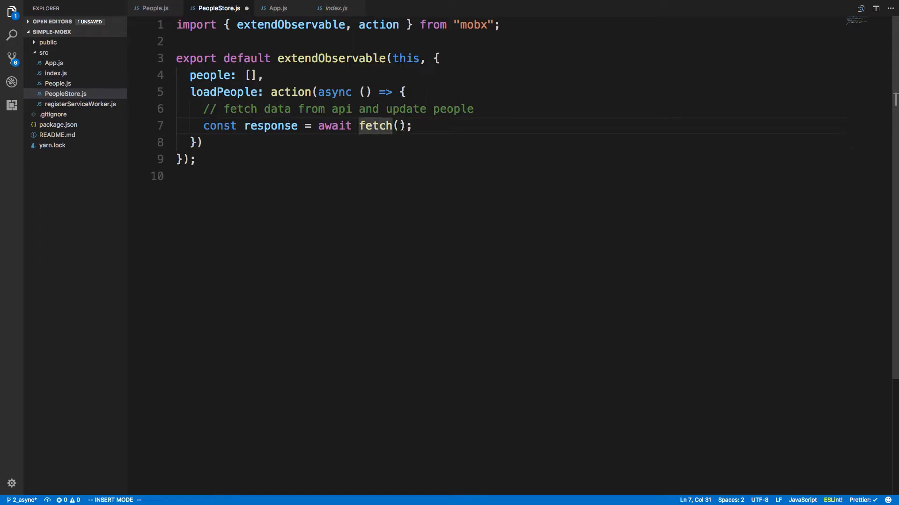
type("''")
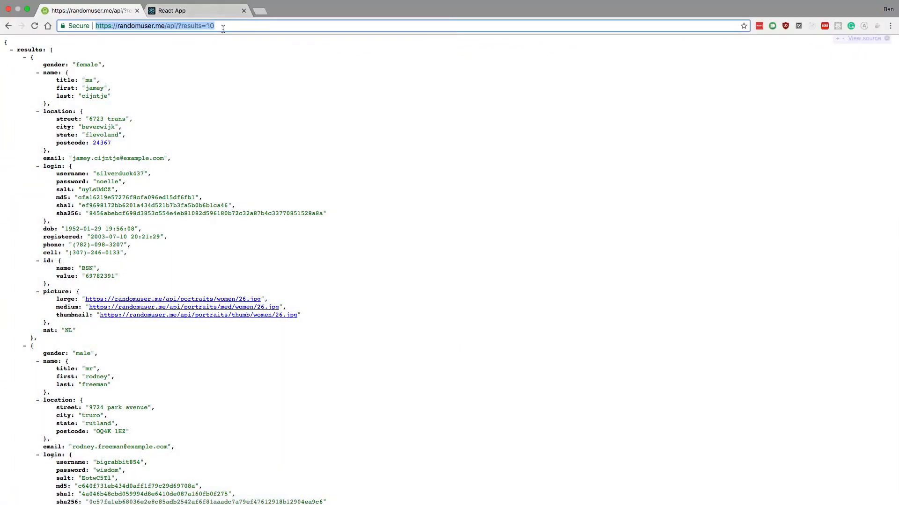
left_click(141, 25)
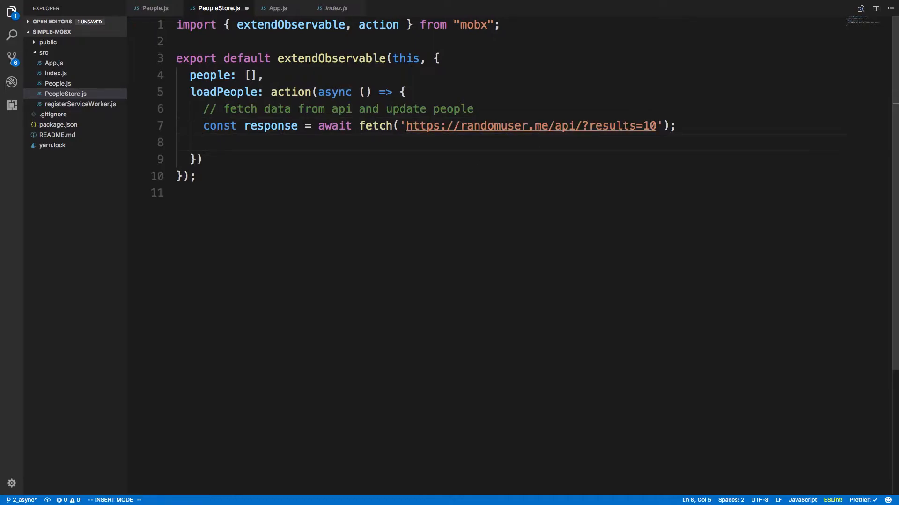
mouse_move(315, 140)
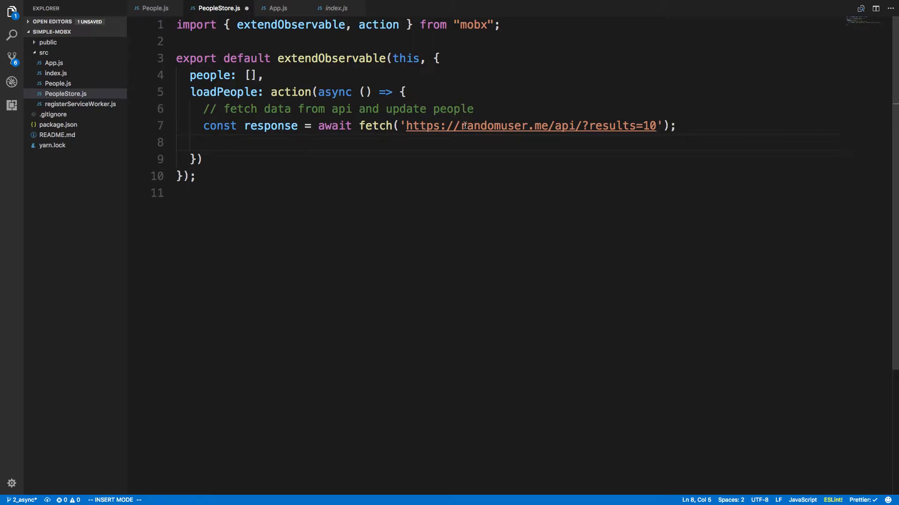
Add const json = await response.json() and this.people = json.results to loadPeople
type("c")
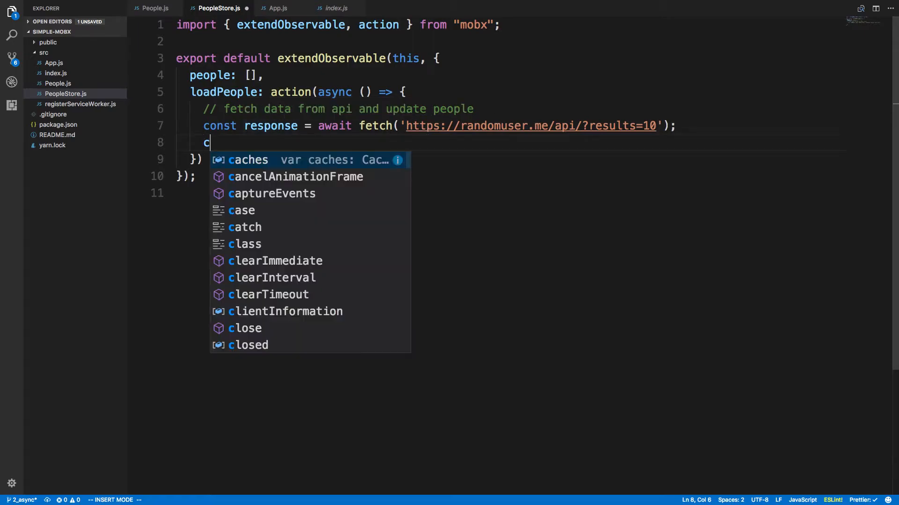
type("onst json")
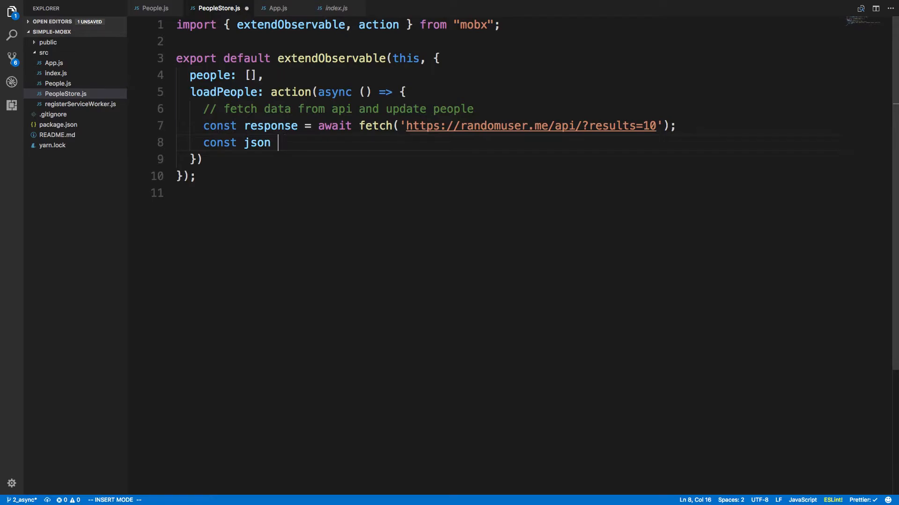
type("= response.json")
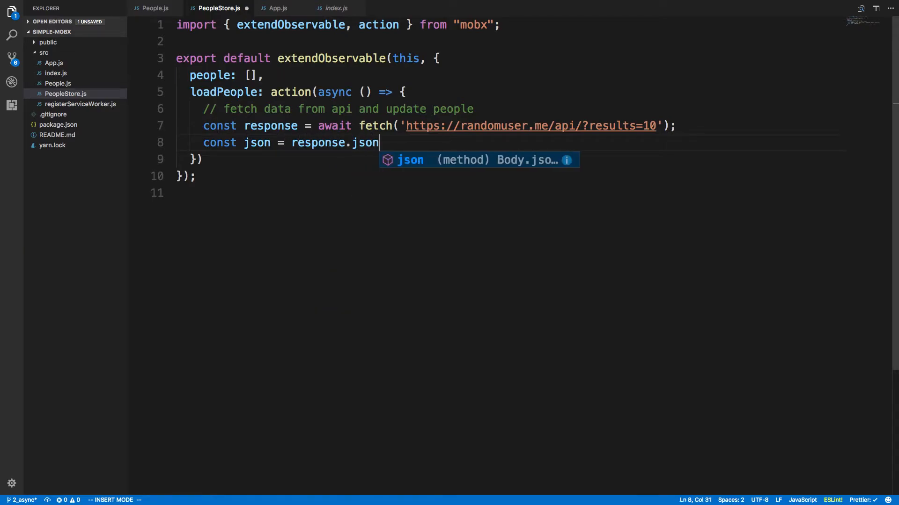
type("();")
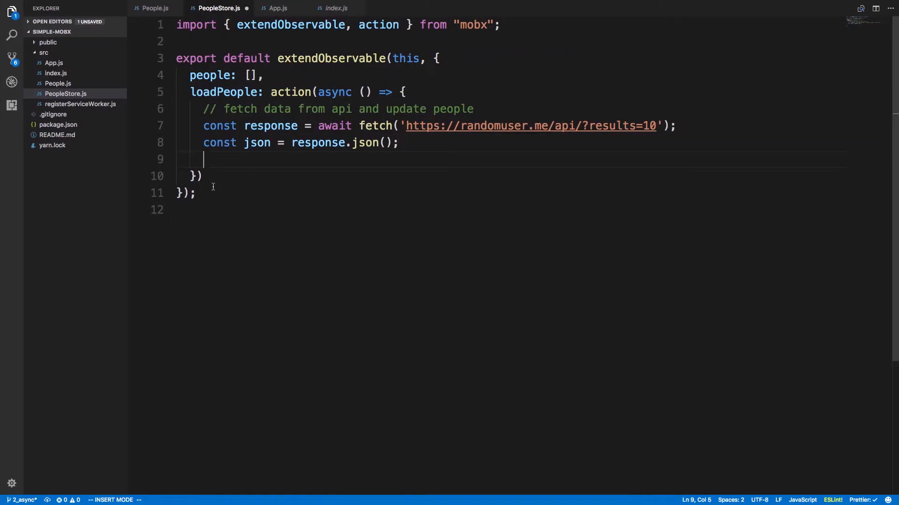
type("this.people")
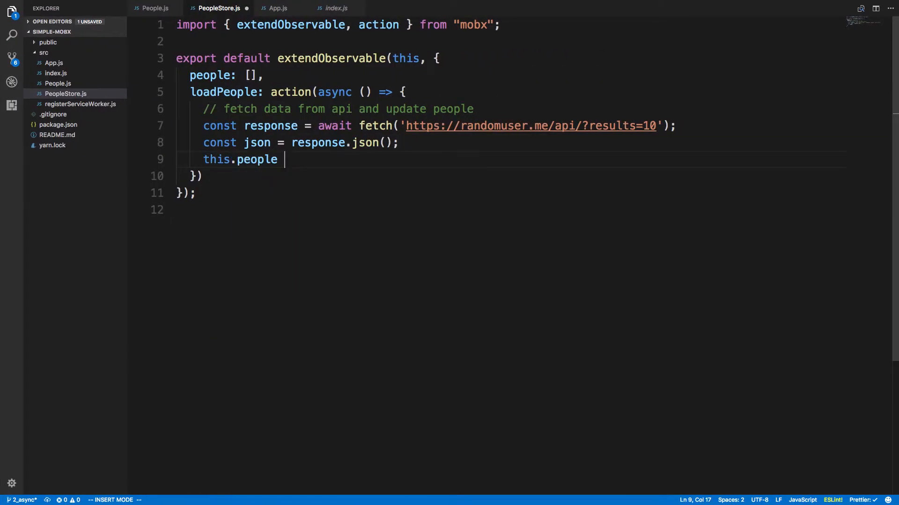
type("= json.results;")
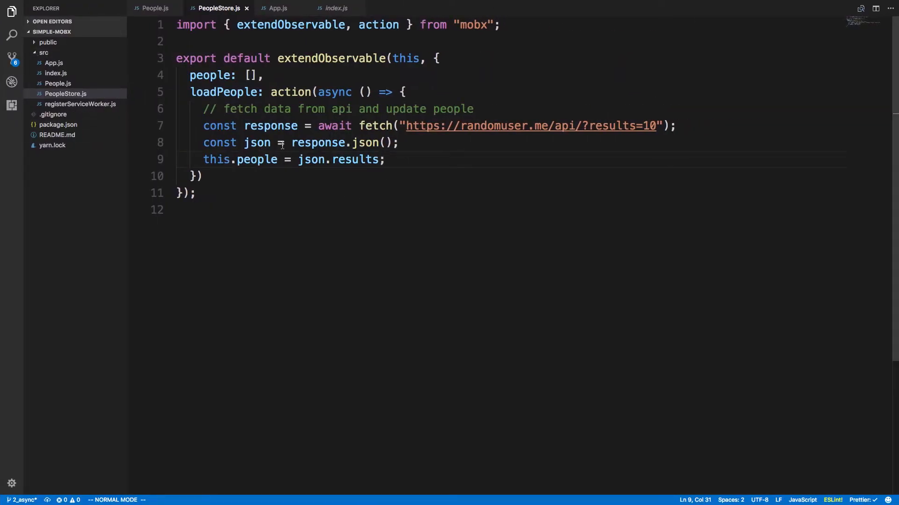
type("await")
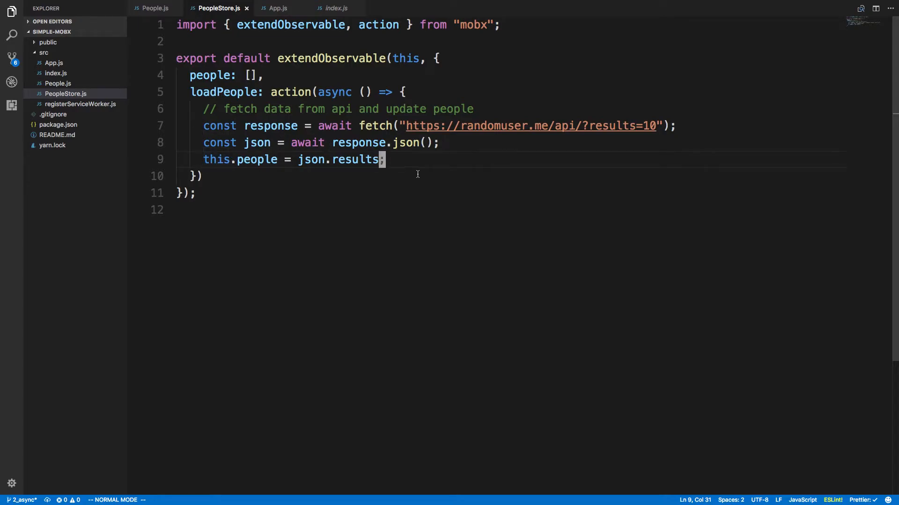
mouse_move(598, 199)
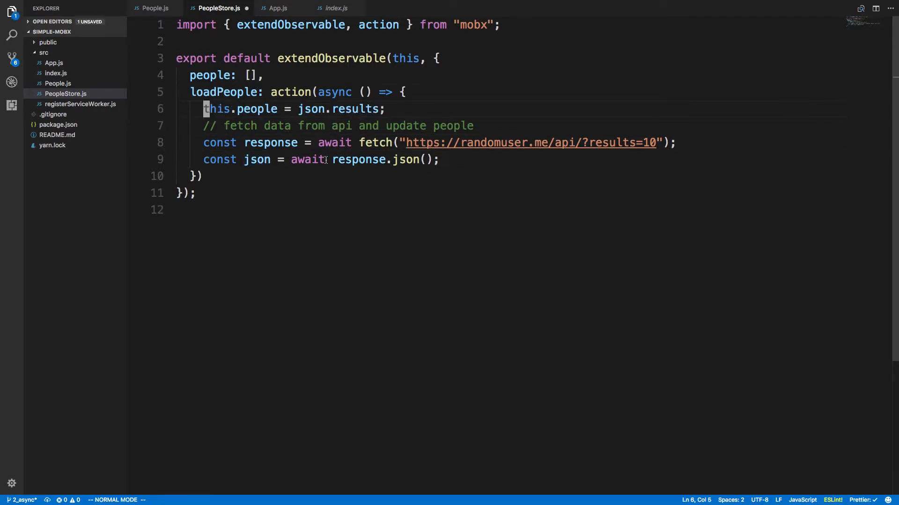
Try placeholder this.people = ['asdf'] assignments before and after the fetch
type("[]")
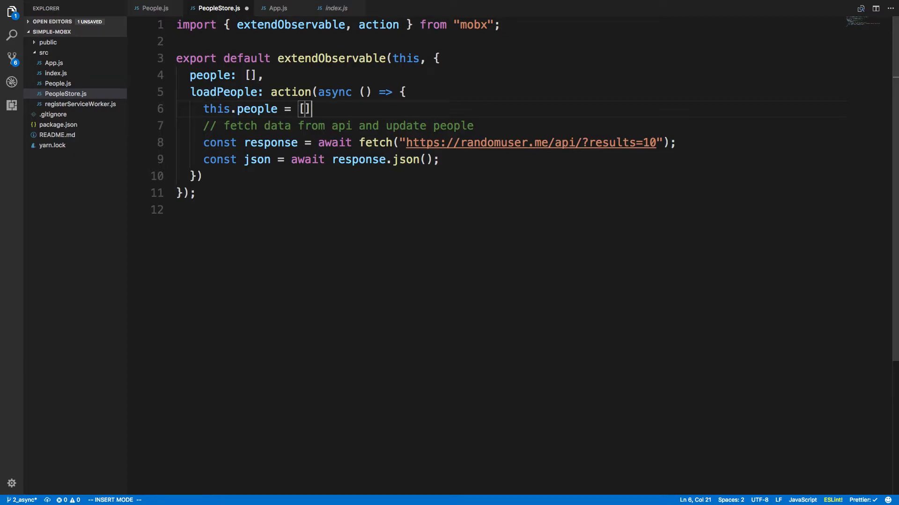
type("'")
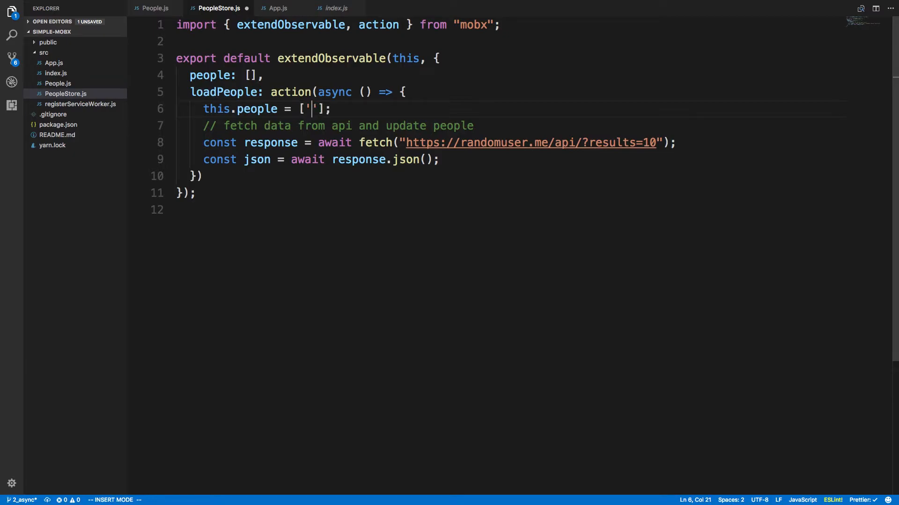
type("asdf")
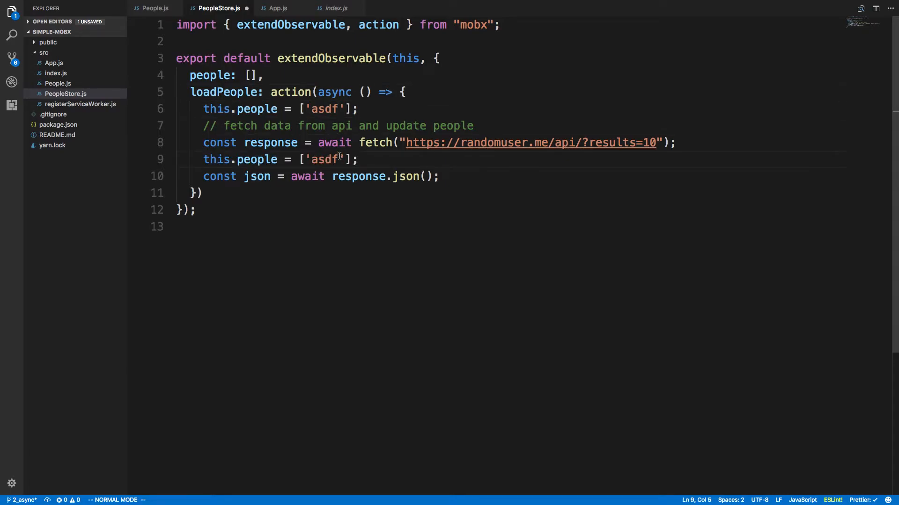
mouse_move(345, 208)
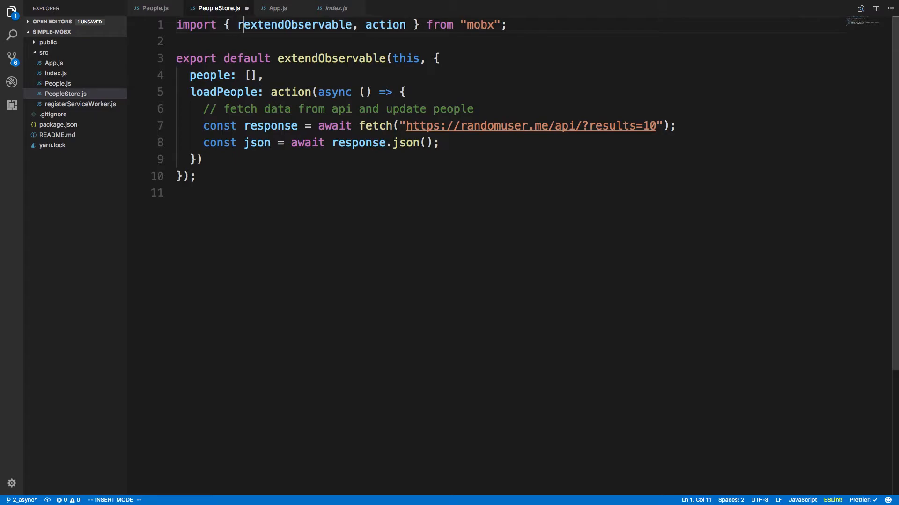
Import runInAction from mobx, wrap this.people = json.results in runInAction, and save
type("runInACtion")
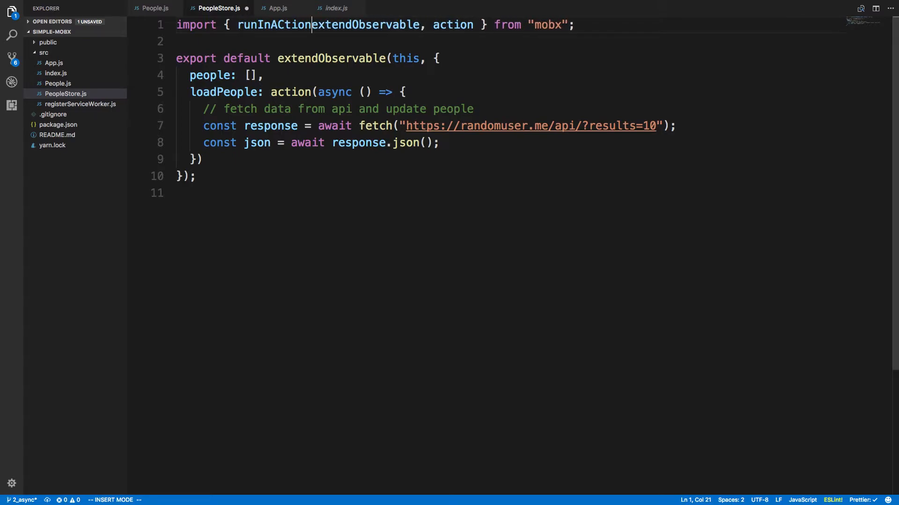
key("Escape")
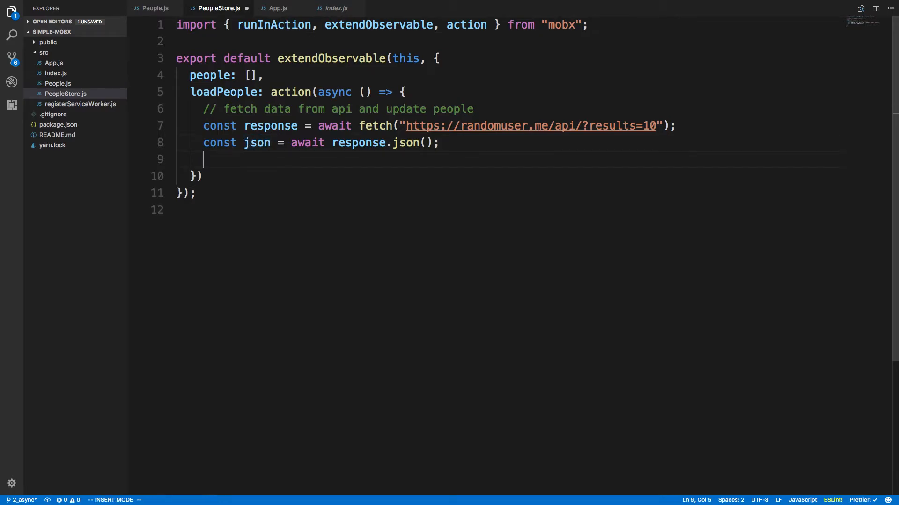
type("runInAction(")
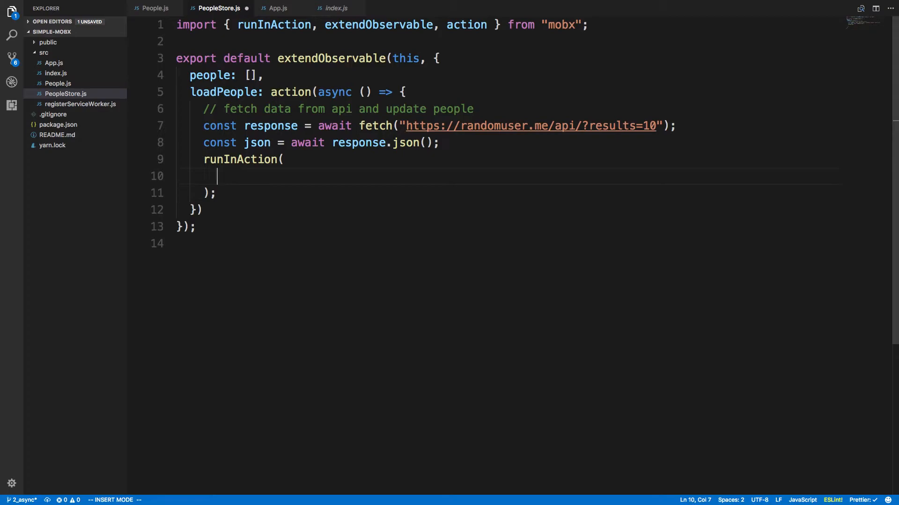
type("() => {")
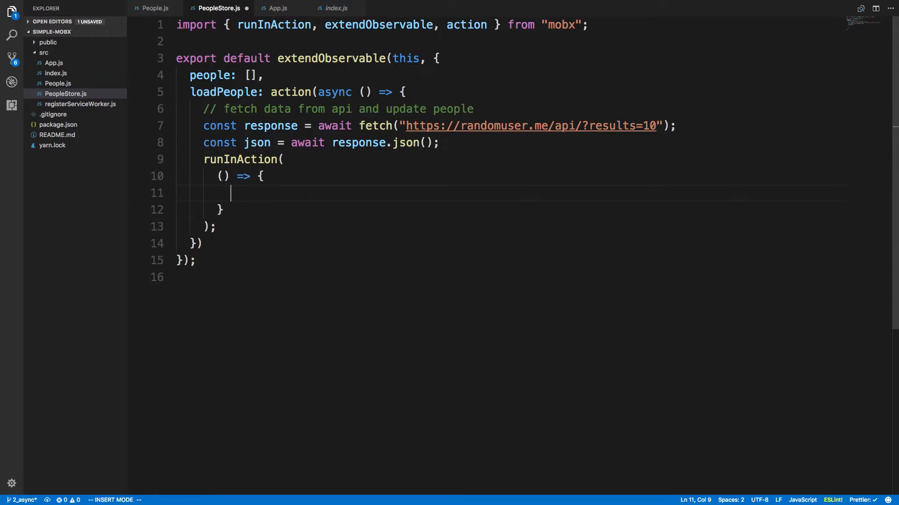
type("this.people =")
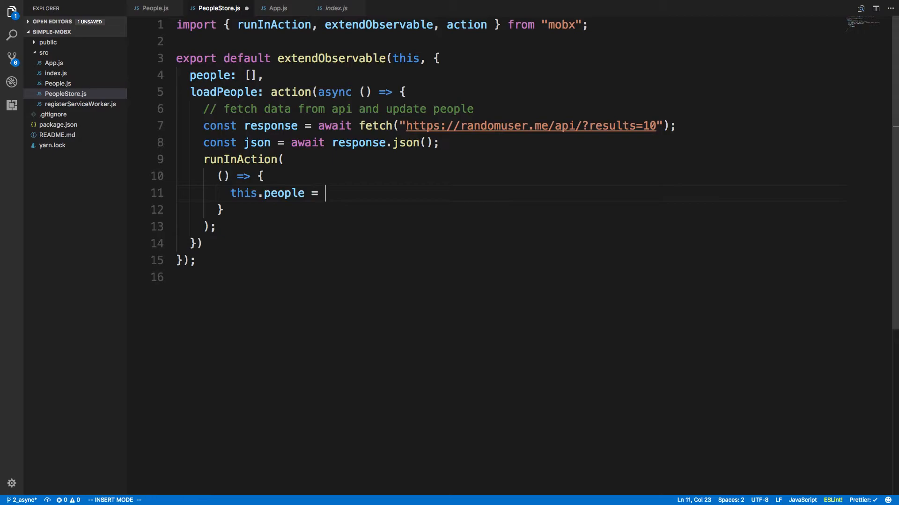
type("json.results;")
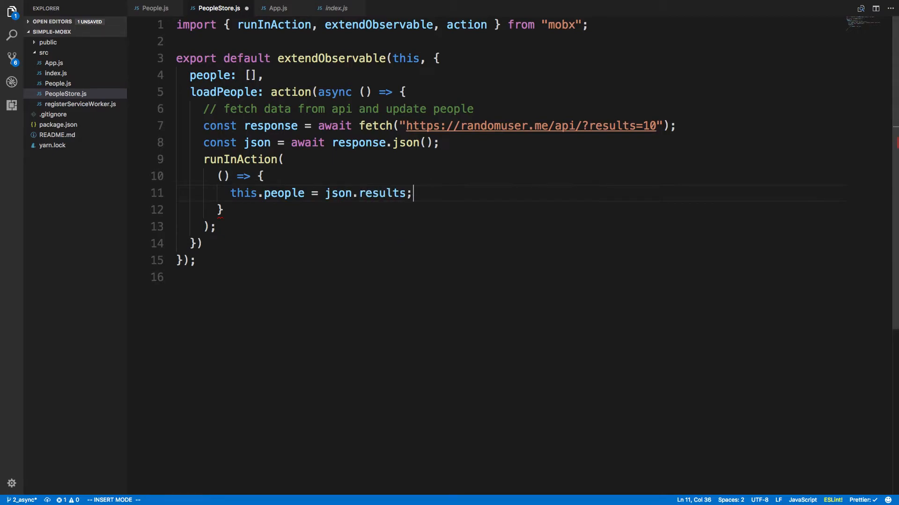
key("Escape")
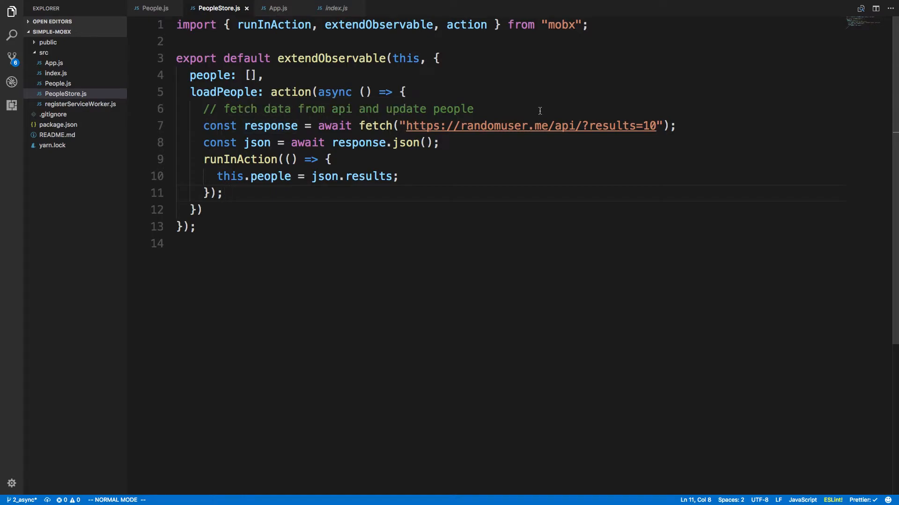
mouse_move(419, 151)
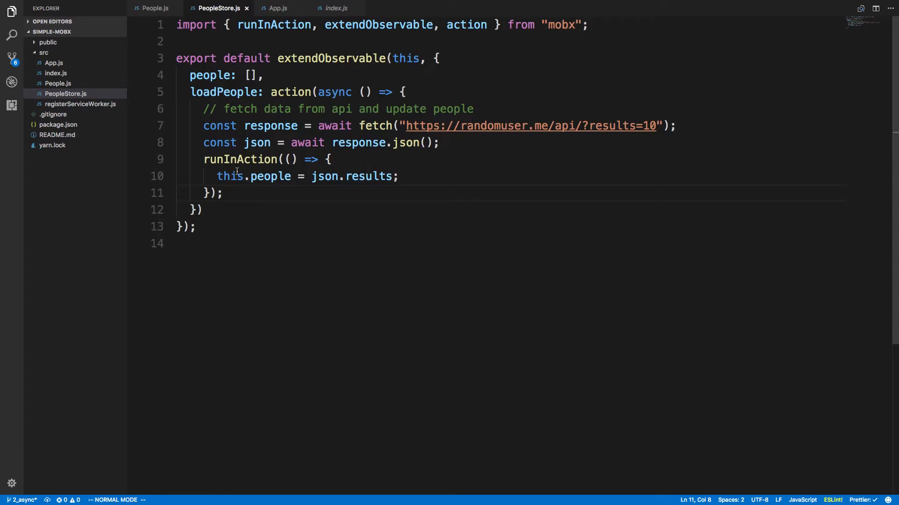
mouse_move(367, 181)
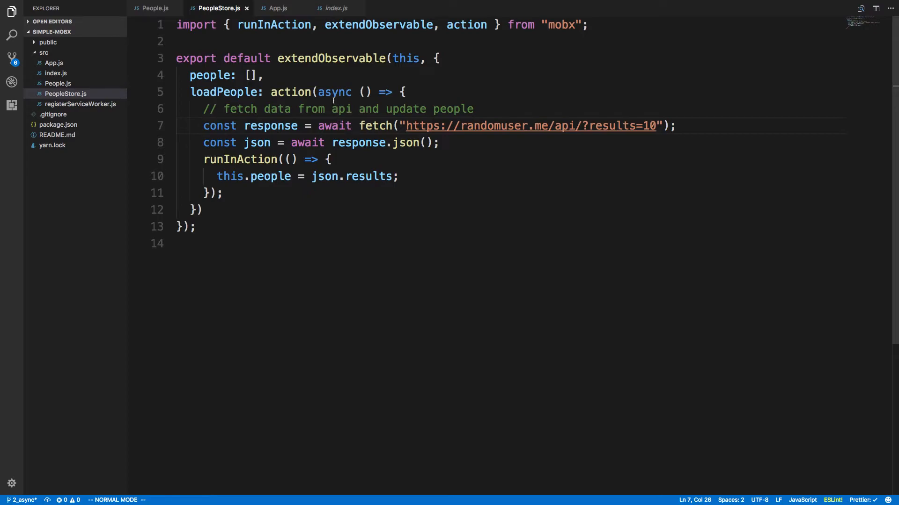
mouse_move(379, 116)
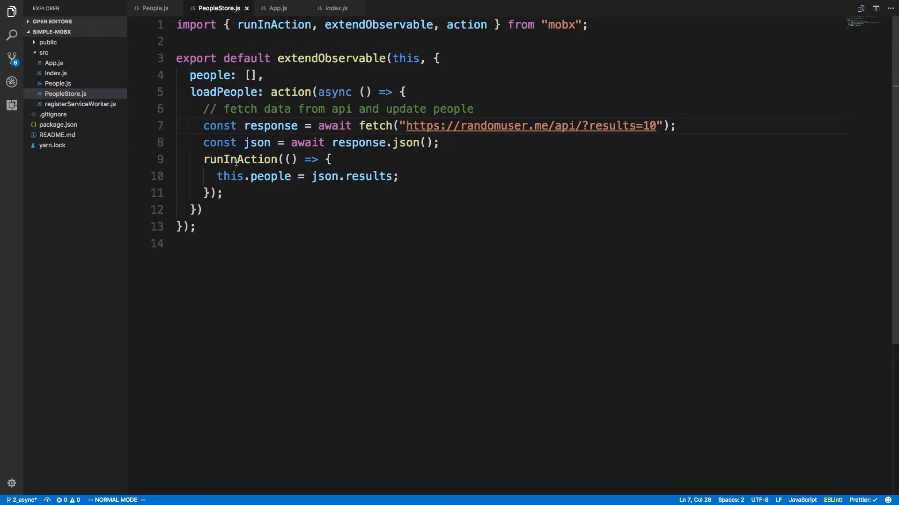
mouse_move(300, 161)
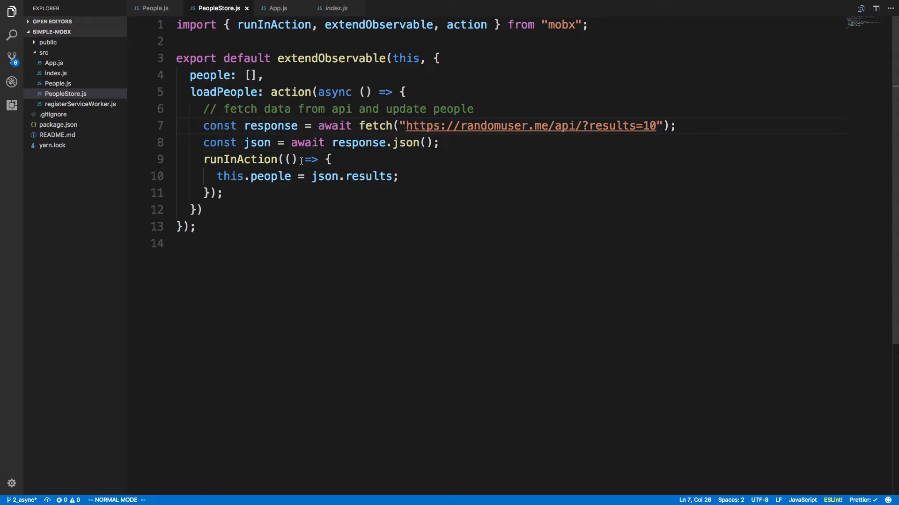
Add a placeholder 'asdf' assignment line inside the runInAction callback below the people update
left_click(290, 159)
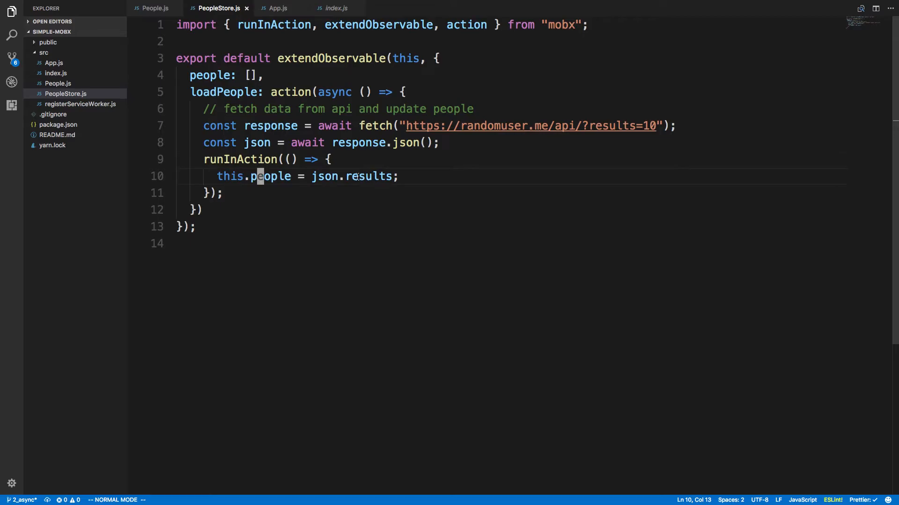
type("this")
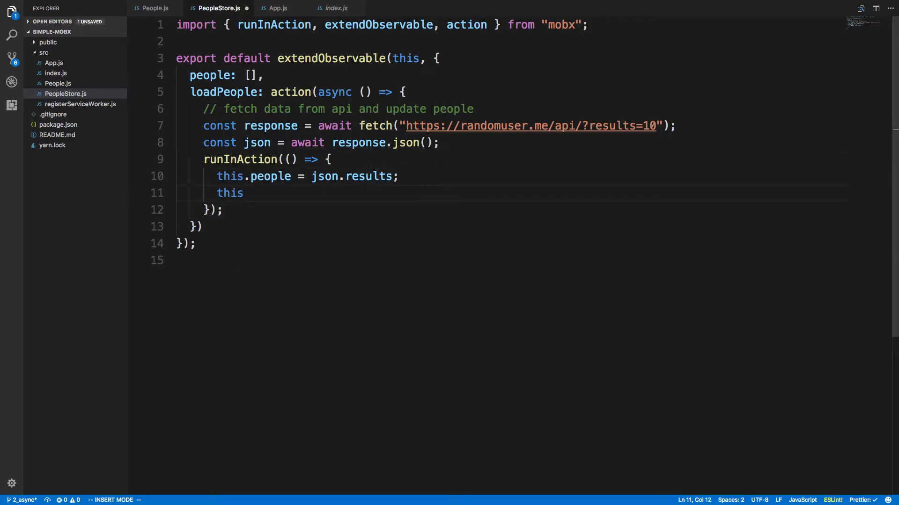
type("poep2 = a")
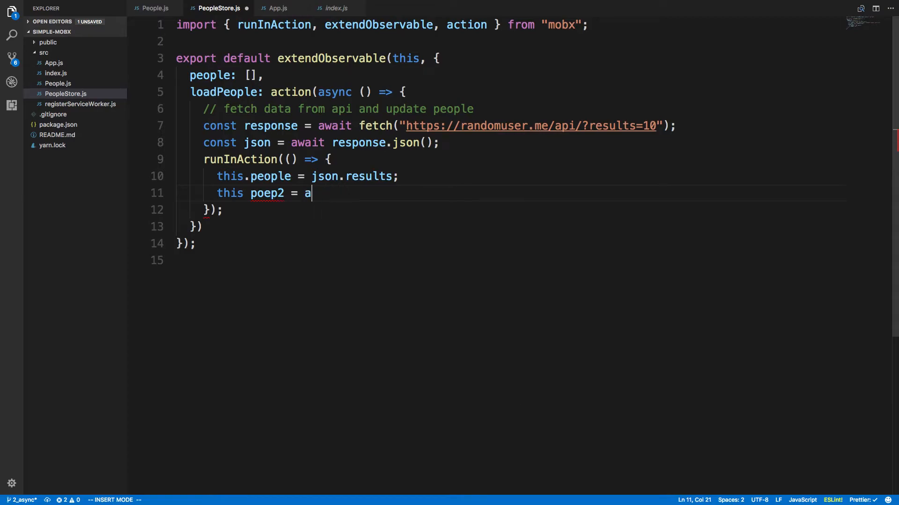
type("'asdf';")
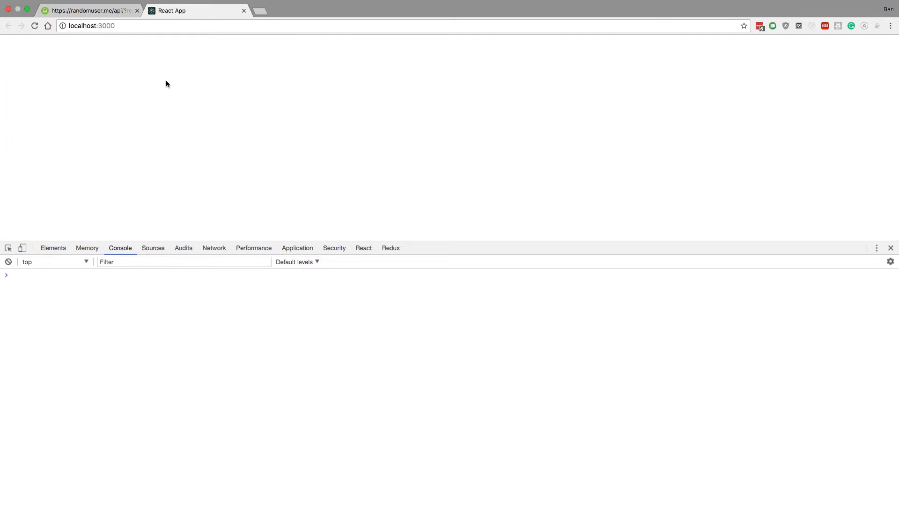
Press 'load people' twice in Chrome, getting a fresh set of names and photos
left_click(21, 43)
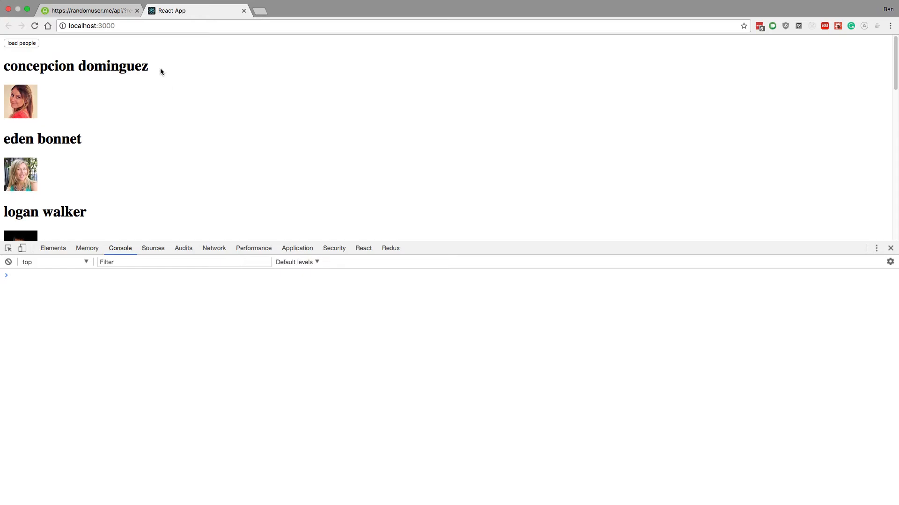
left_click(21, 43)
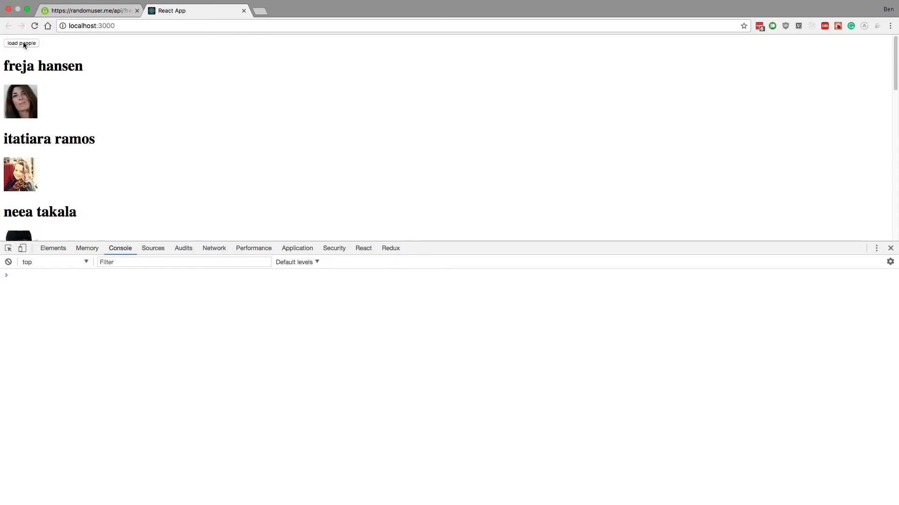
mouse_move(206, 138)
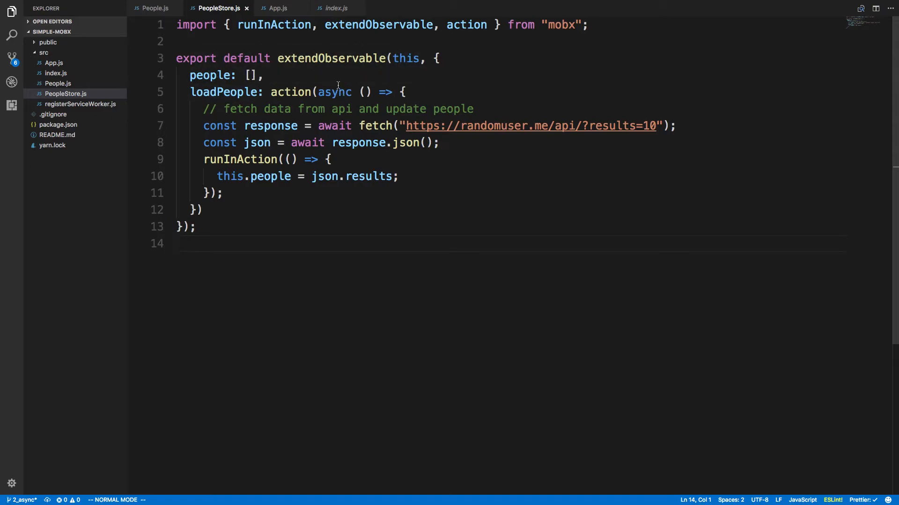
Add loading: false below people: [] in the PeopleStore observable
left_click(249, 75)
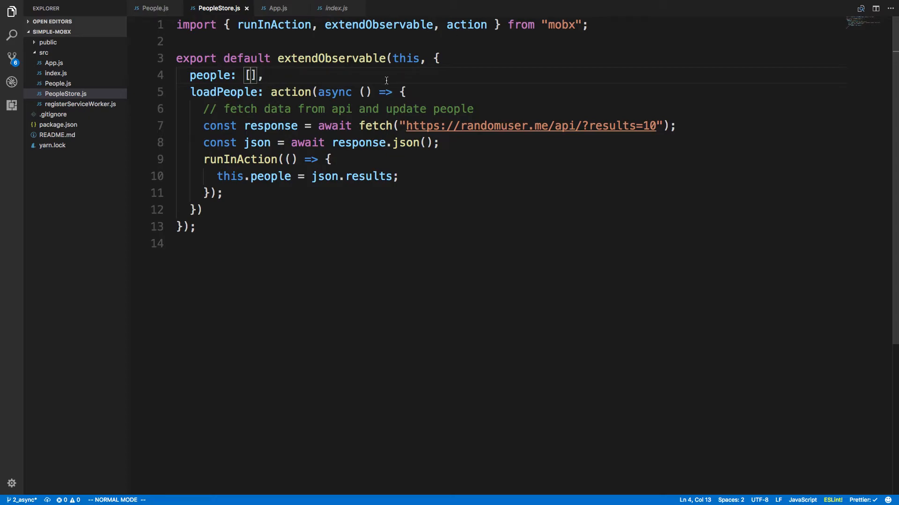
type("loading: false,")
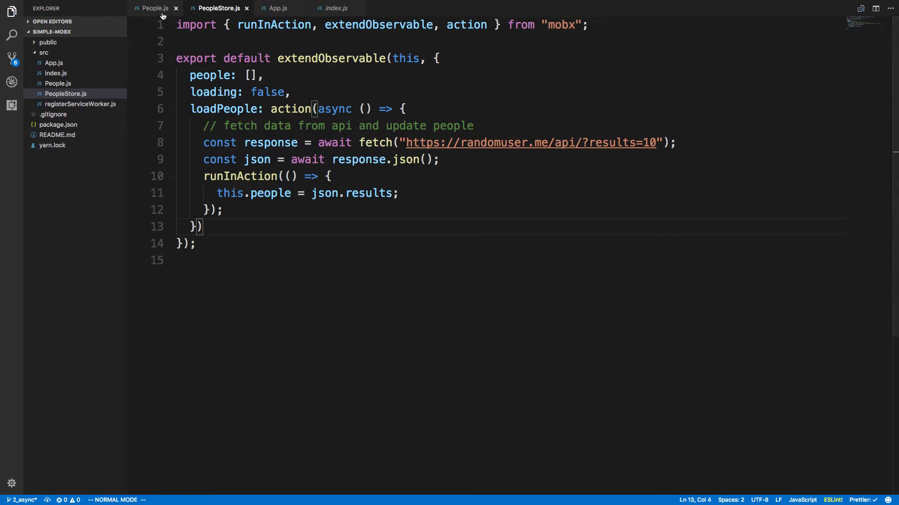
In People.js render(), return a 'loading...' div early when this.props.store.loading is true
left_click(153, 8)
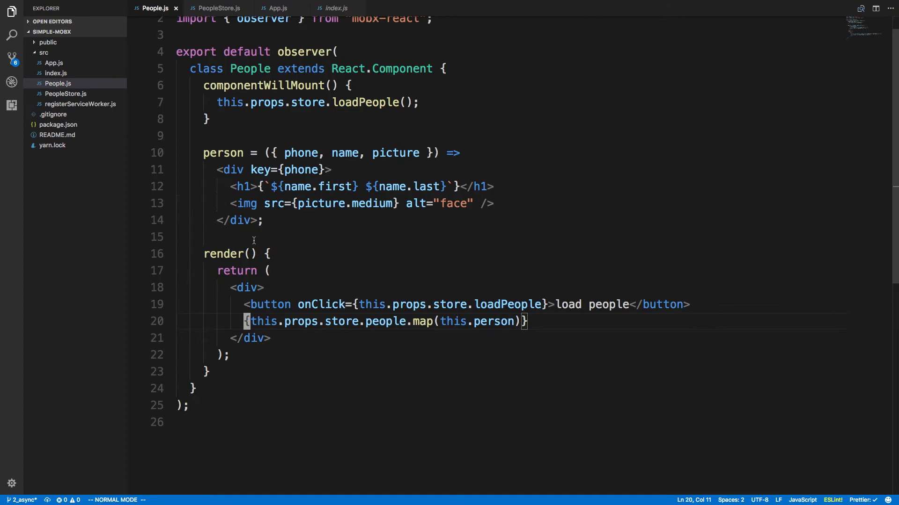
type("j")
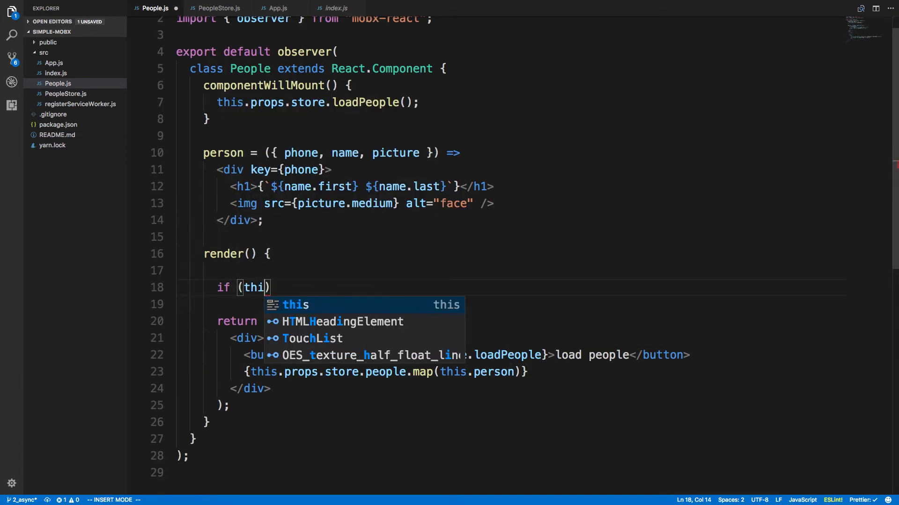
type("s.props.store.loading")
type("return (")
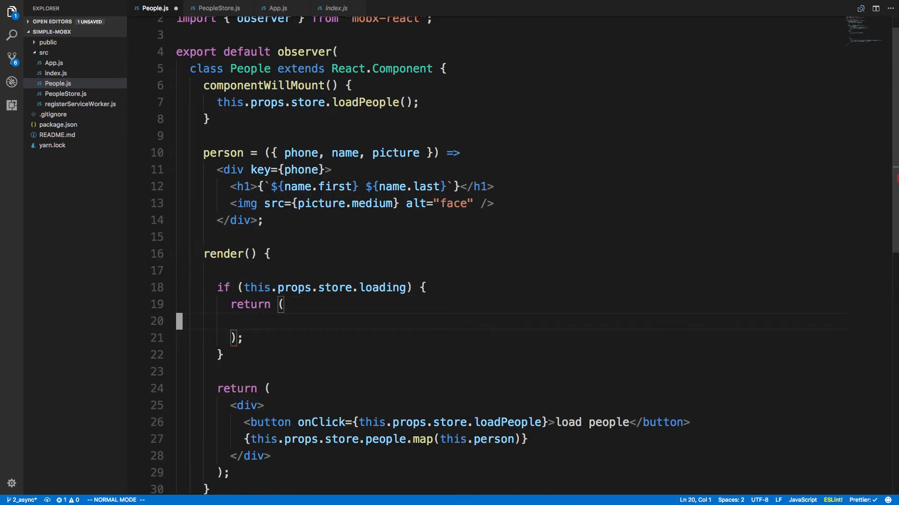
type("<div>l")
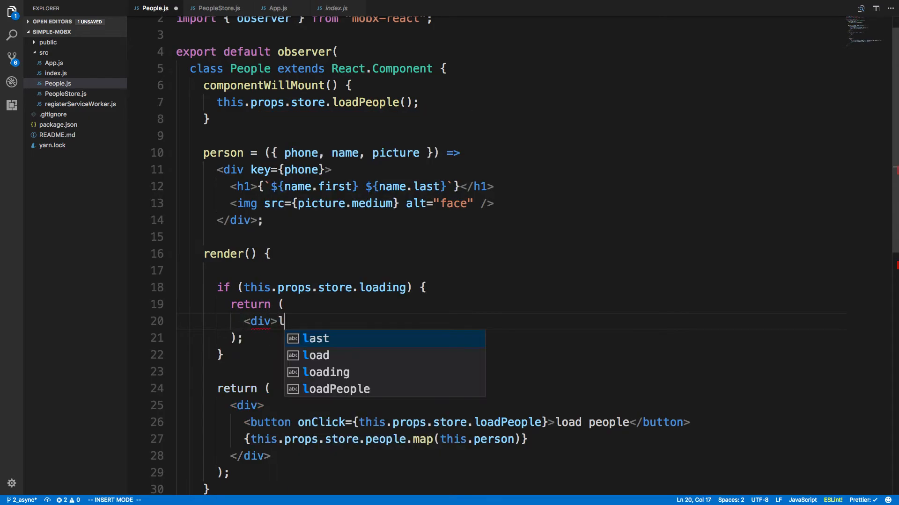
type("oading...<h1")
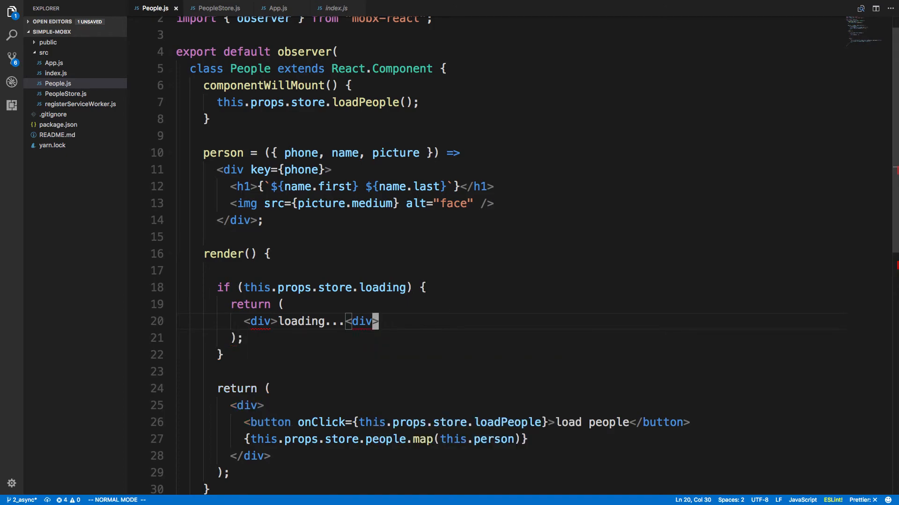
type("/")
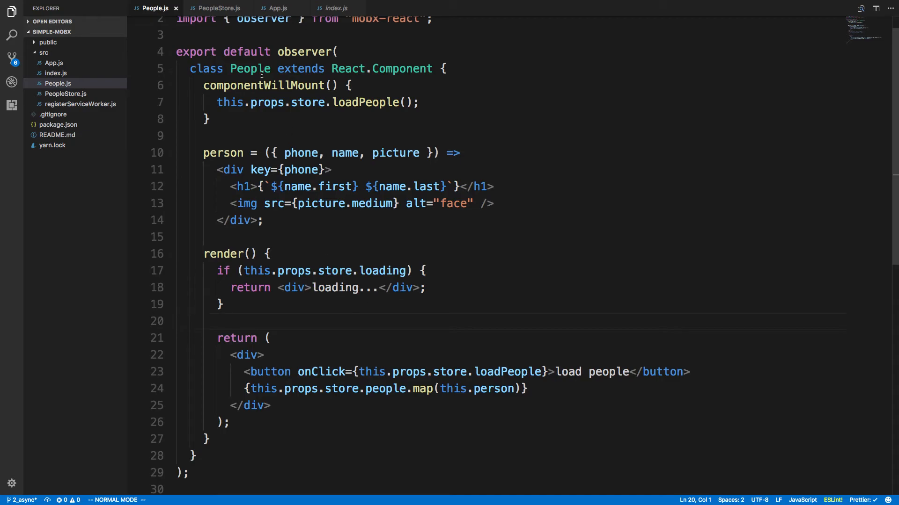
left_click(219, 8)
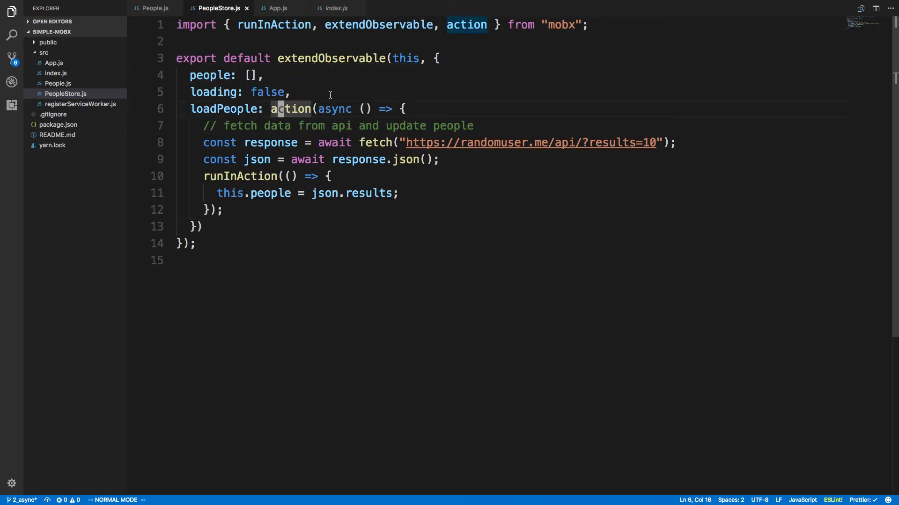
Add 'this.loading = true;' at loadPeople's start and 'this.loading = false;' inside runInAction
type("this.lo")
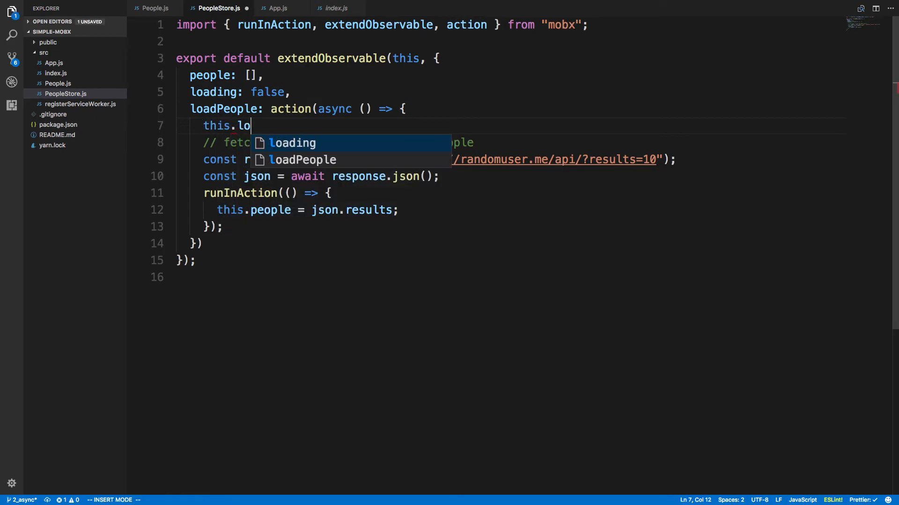
type("ading = t")
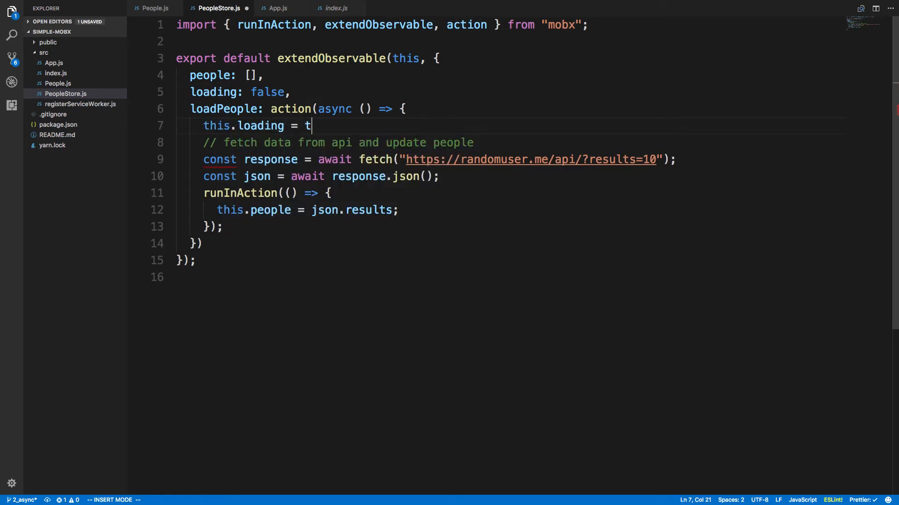
type("rue;")
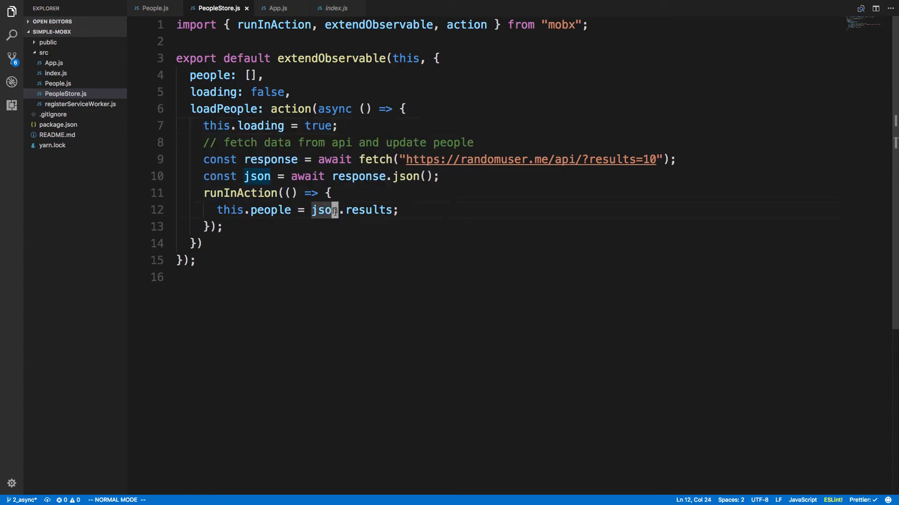
type("this.loading")
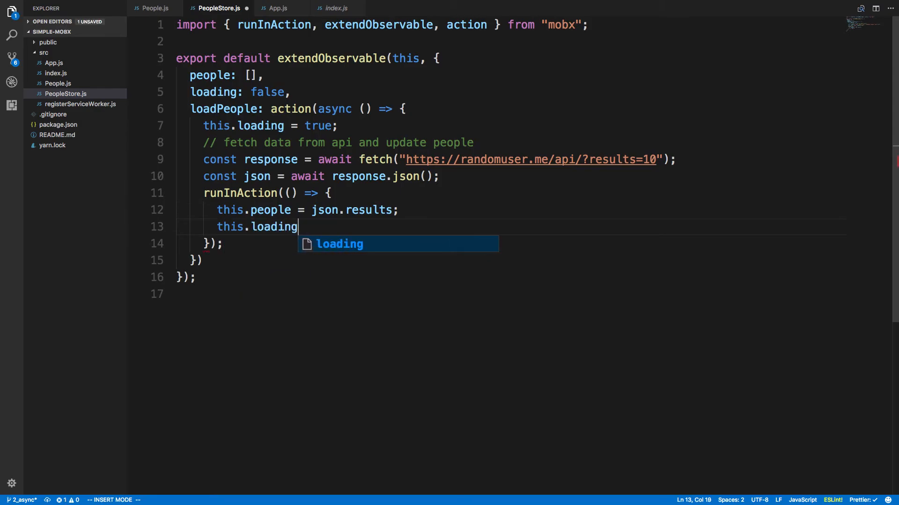
type("= false;")
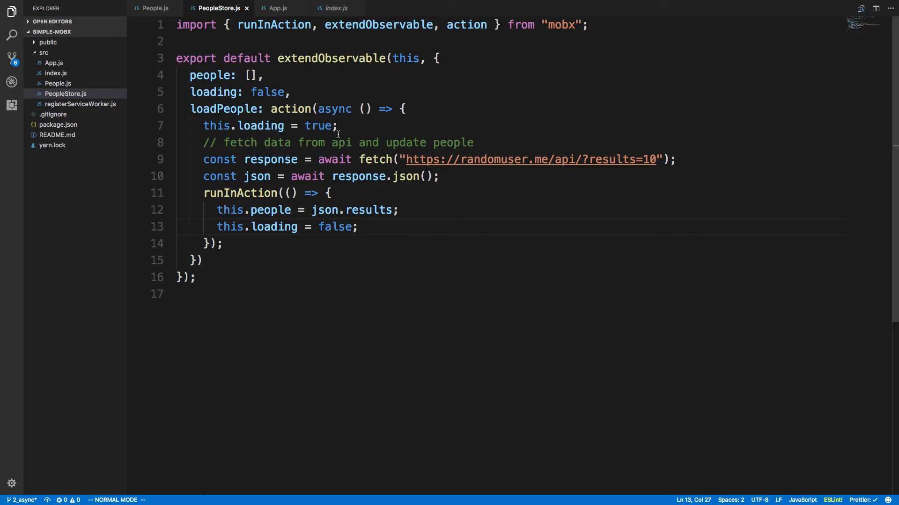
mouse_move(464, 102)
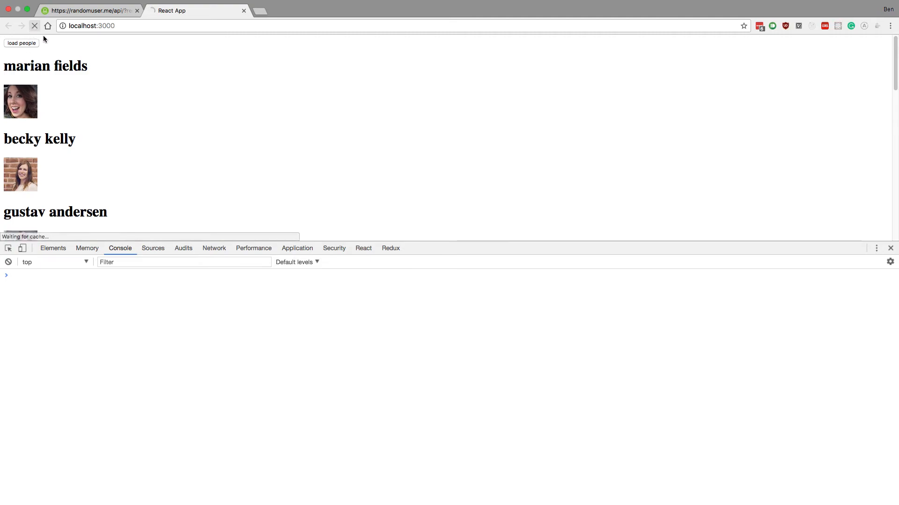
Load two fresh batches of people in the reloaded app, then close DevTools
left_click(21, 44)
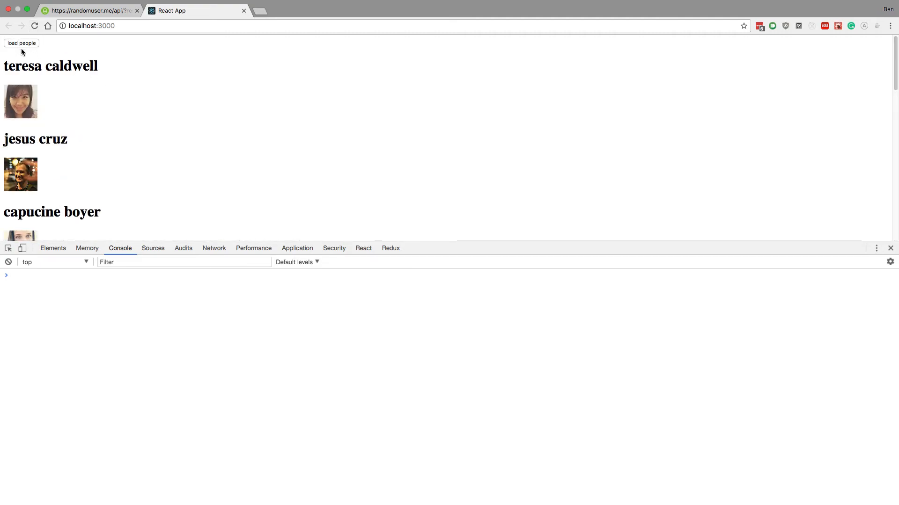
mouse_move(41, 51)
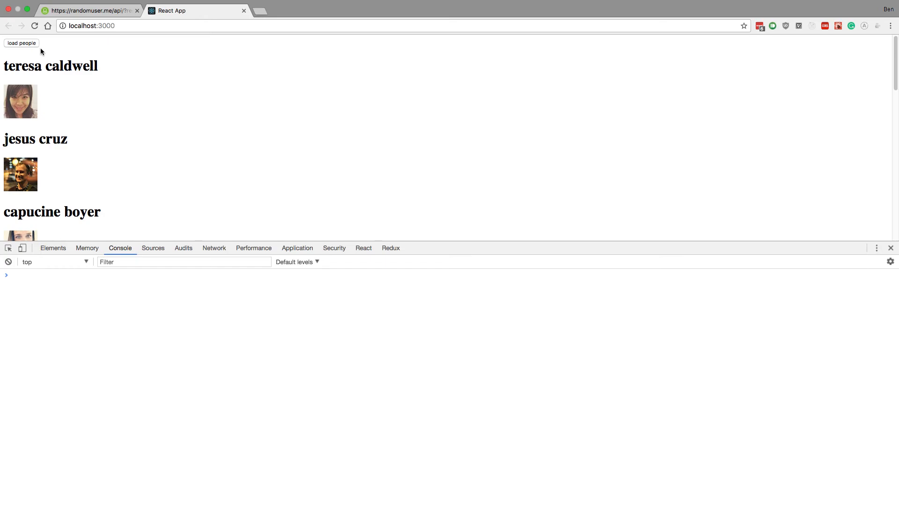
left_click(21, 43)
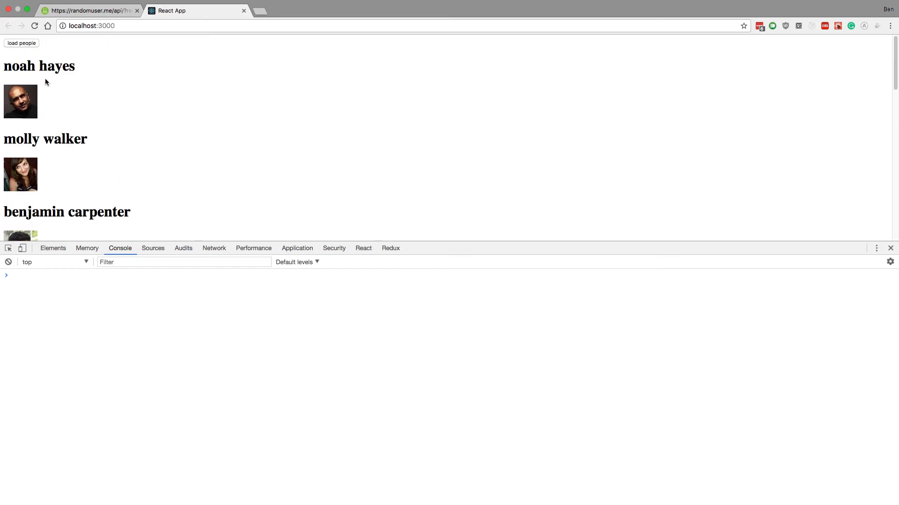
mouse_move(891, 248)
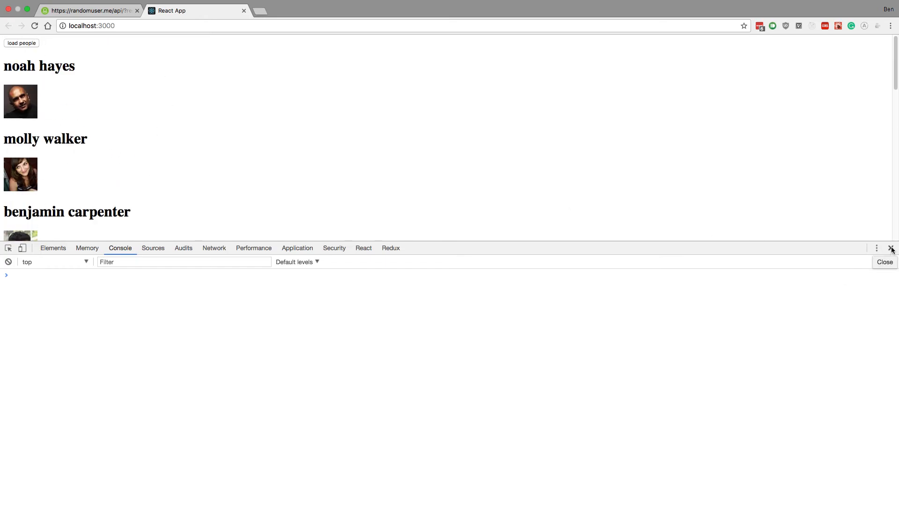
left_click(21, 43)
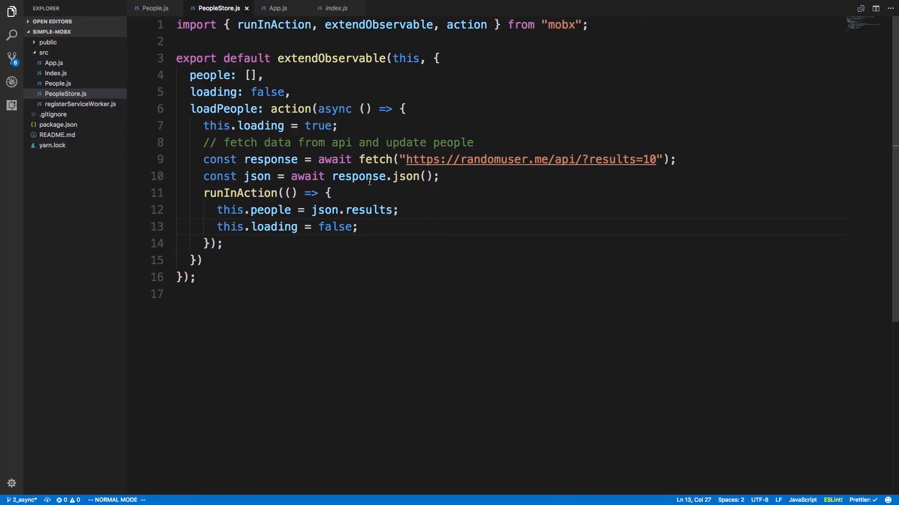
mouse_move(582, 213)
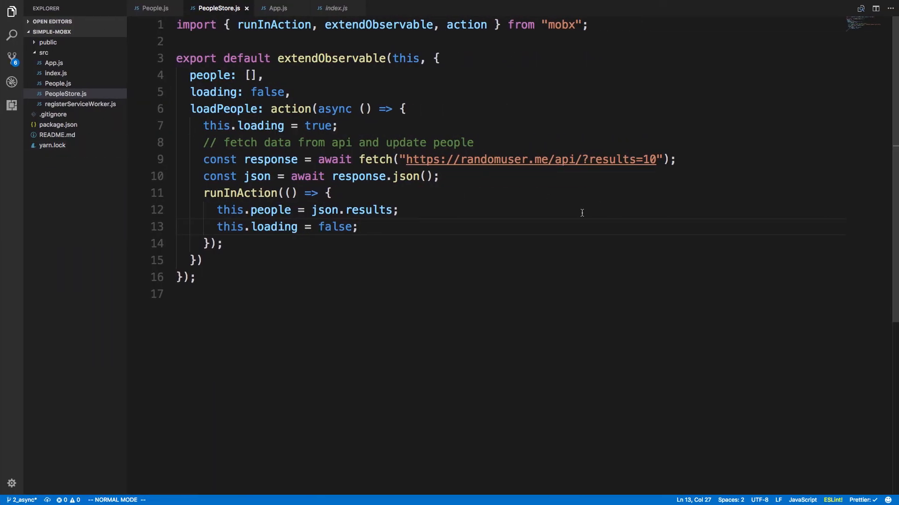
mouse_move(475, 127)
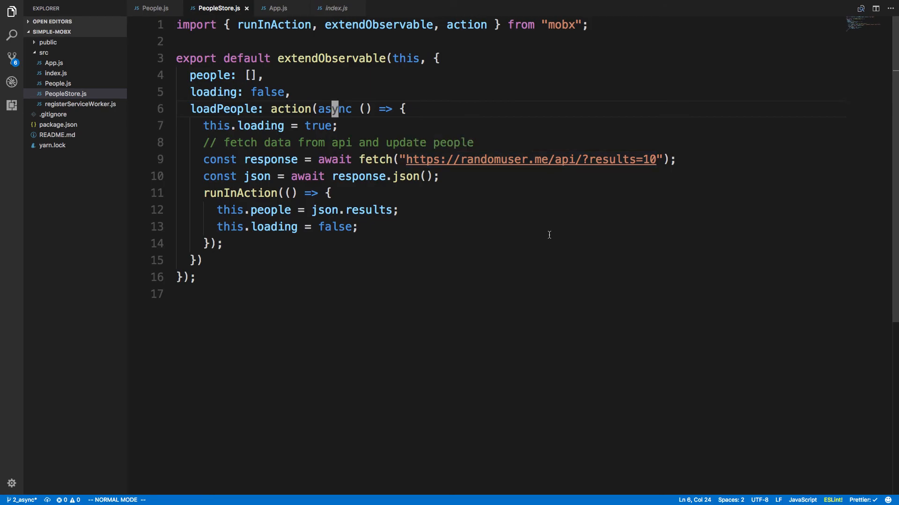
mouse_move(343, 159)
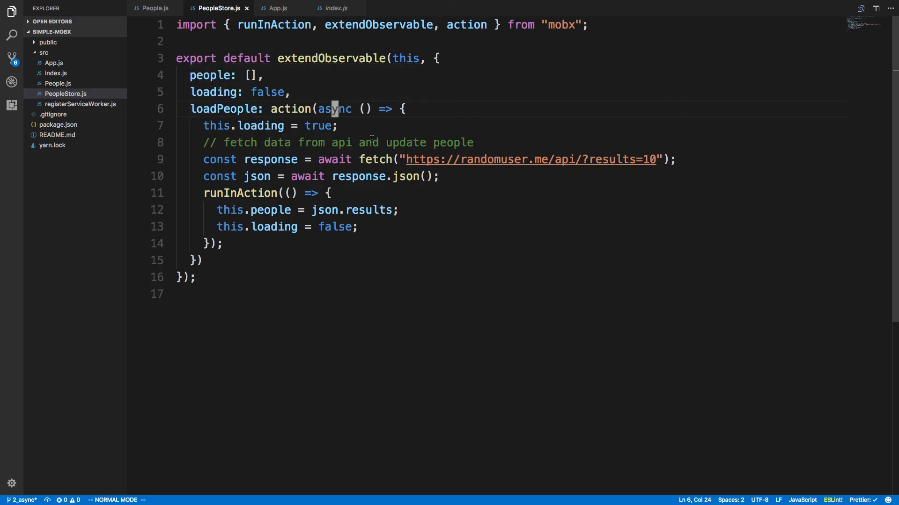
mouse_move(470, 189)
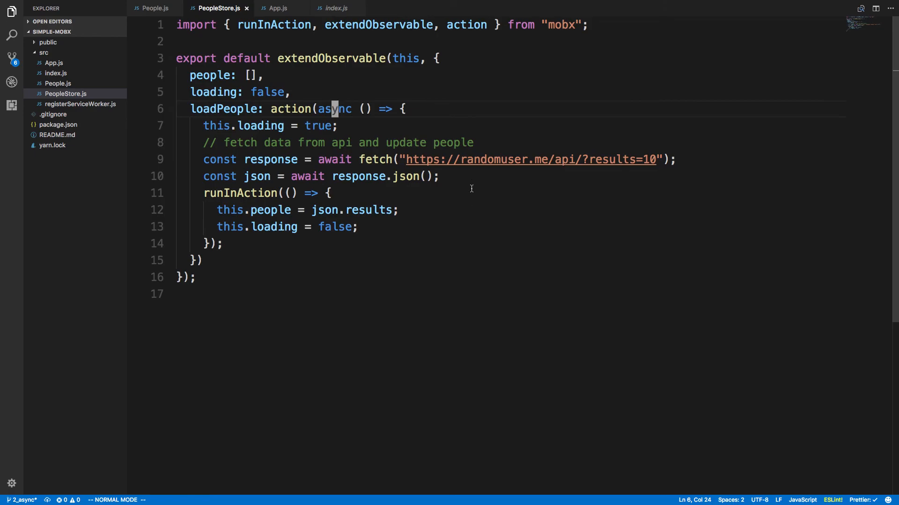
mouse_move(472, 185)
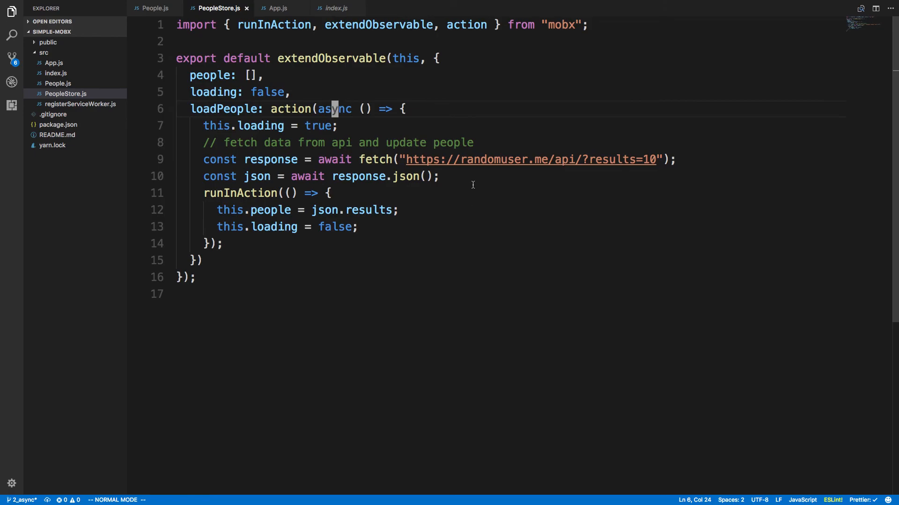